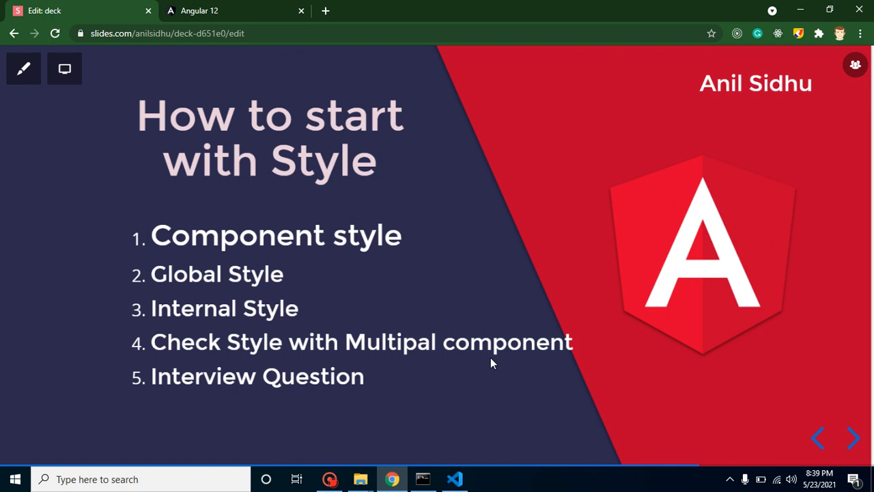
mouse_move(366, 235)
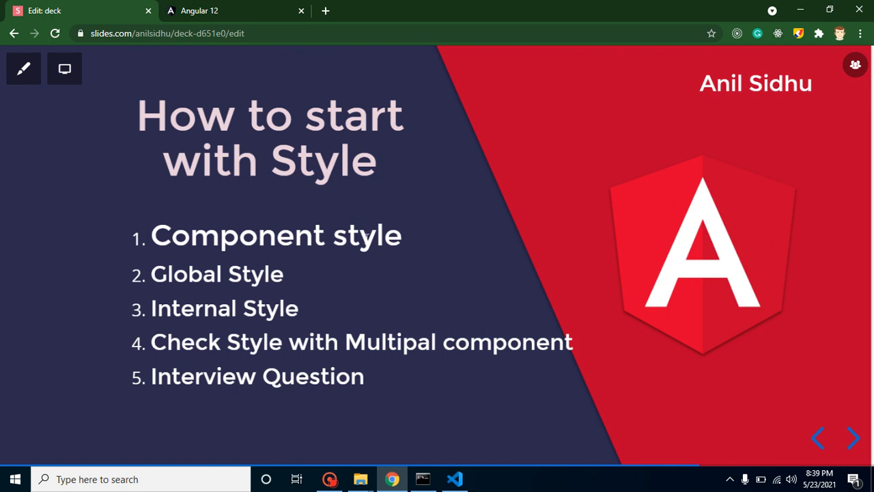
mouse_move(272, 303)
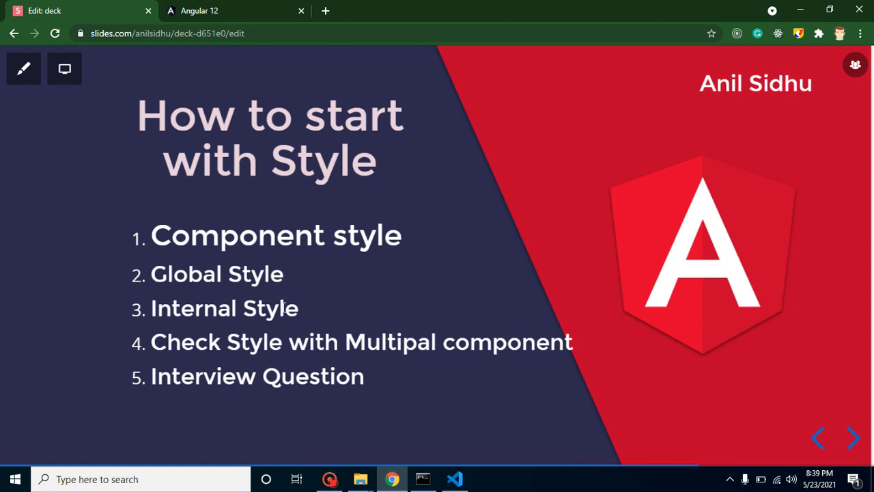
mouse_move(354, 366)
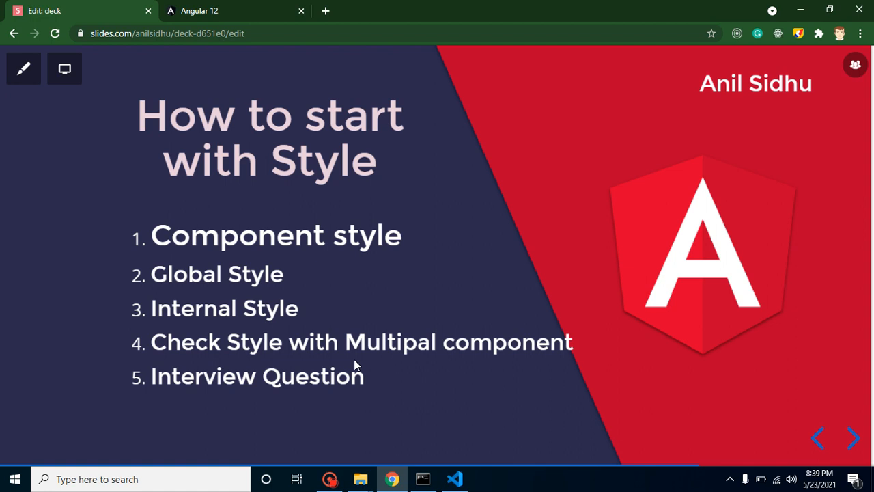
mouse_move(372, 354)
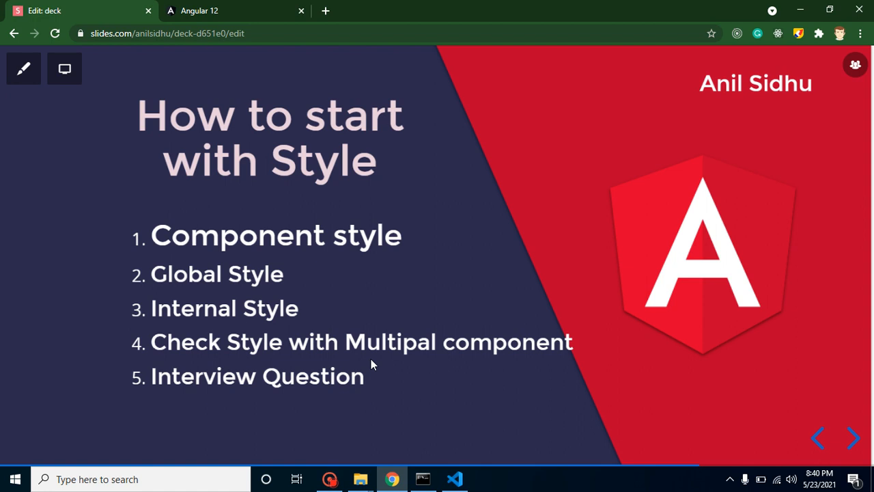
Widen the Explorer and bring up the empty app.component.css beside the template
click(852, 437)
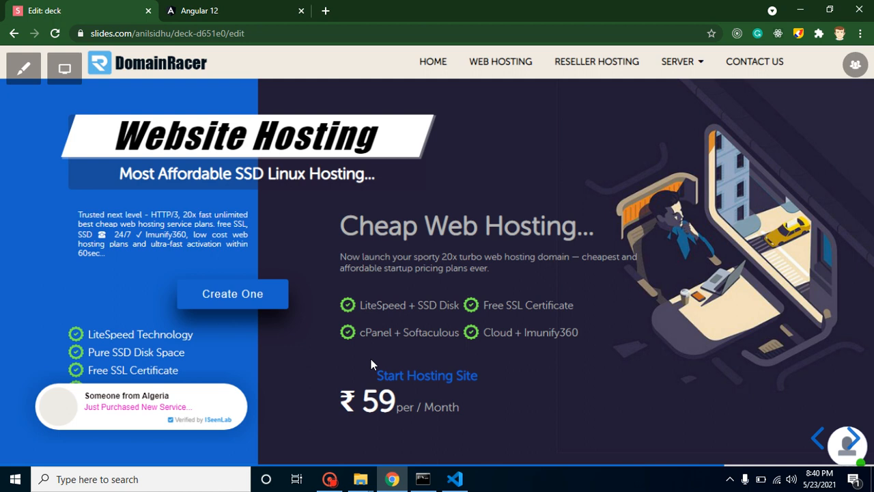
mouse_move(125, 88)
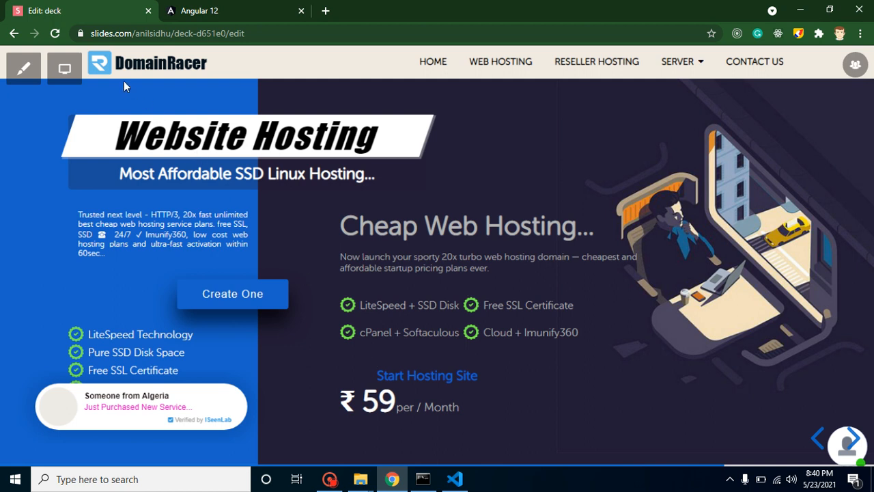
mouse_move(167, 78)
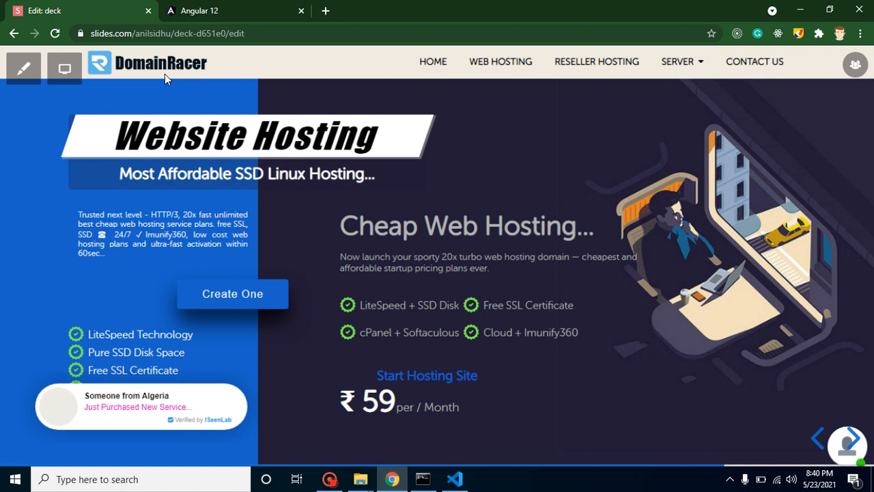
mouse_move(374, 424)
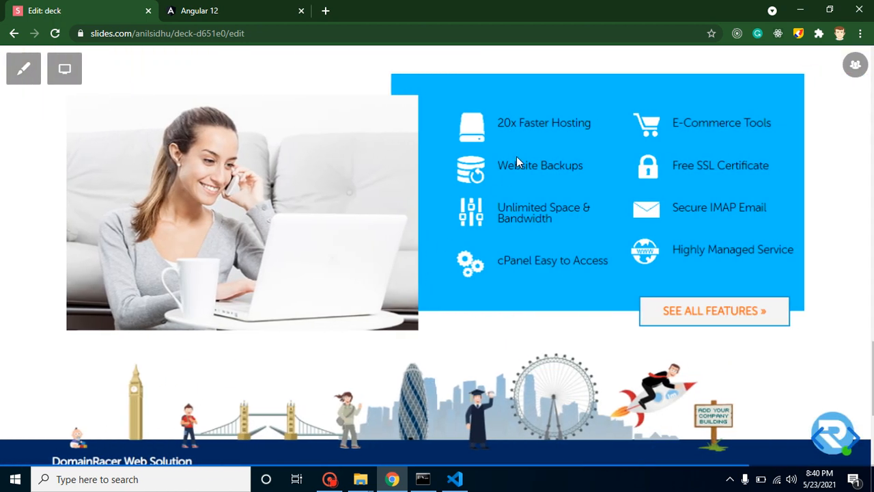
mouse_move(708, 137)
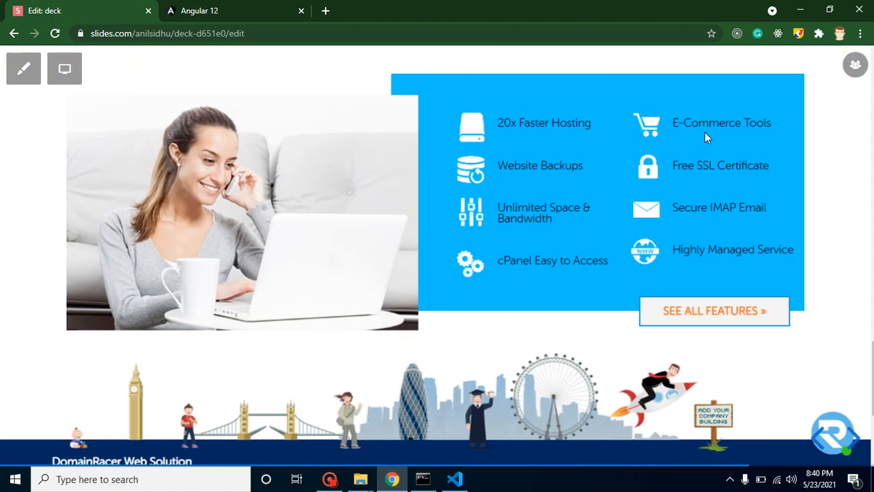
mouse_move(584, 178)
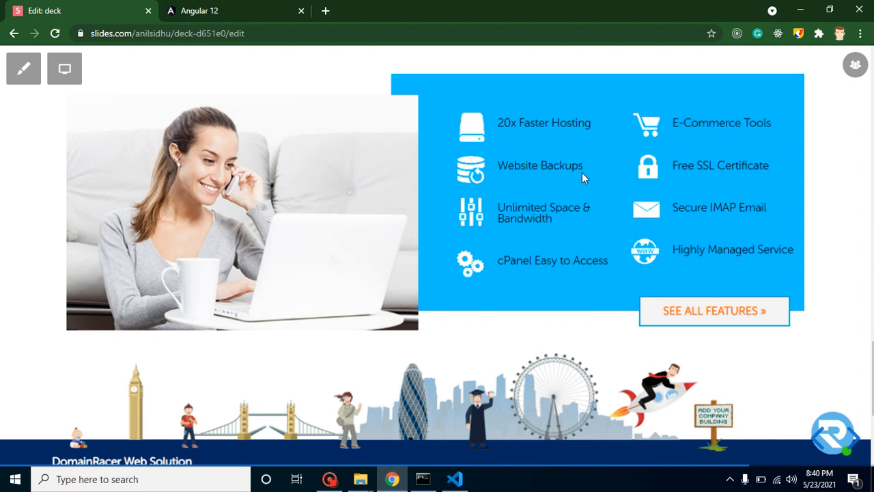
mouse_move(699, 172)
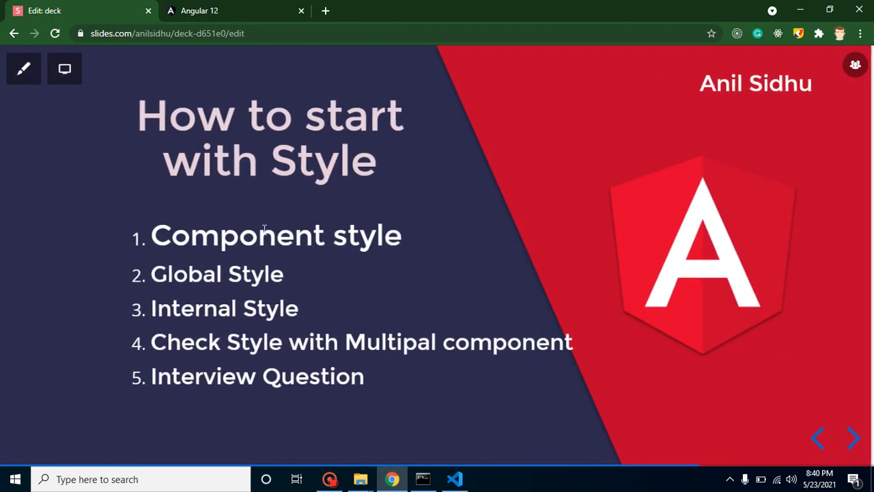
mouse_move(434, 431)
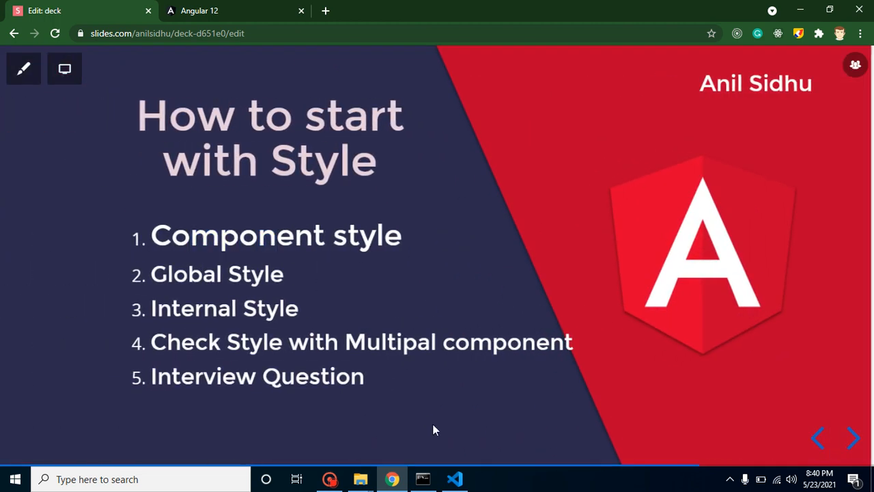
click(453, 478)
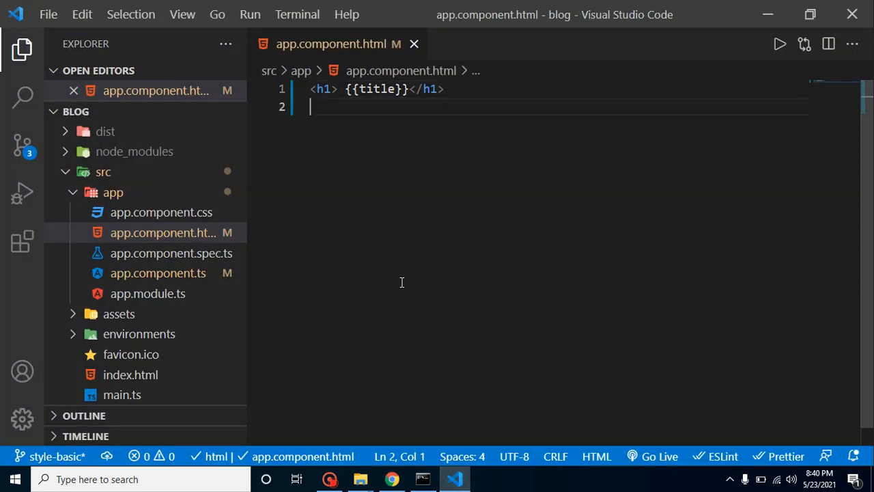
mouse_move(221, 272)
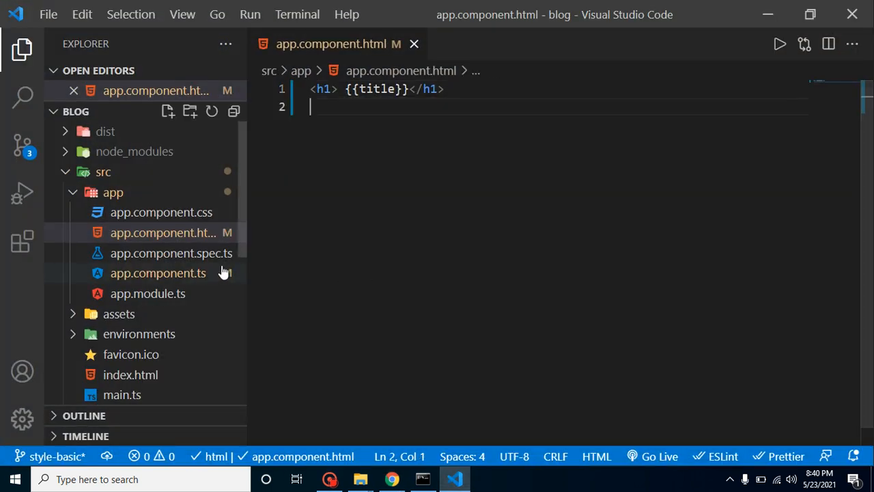
mouse_move(162, 213)
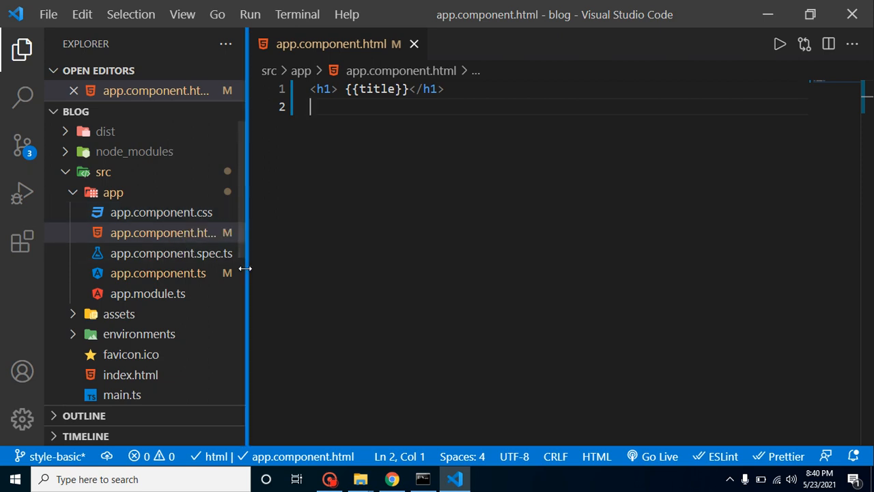
drag(247, 267, 299, 268)
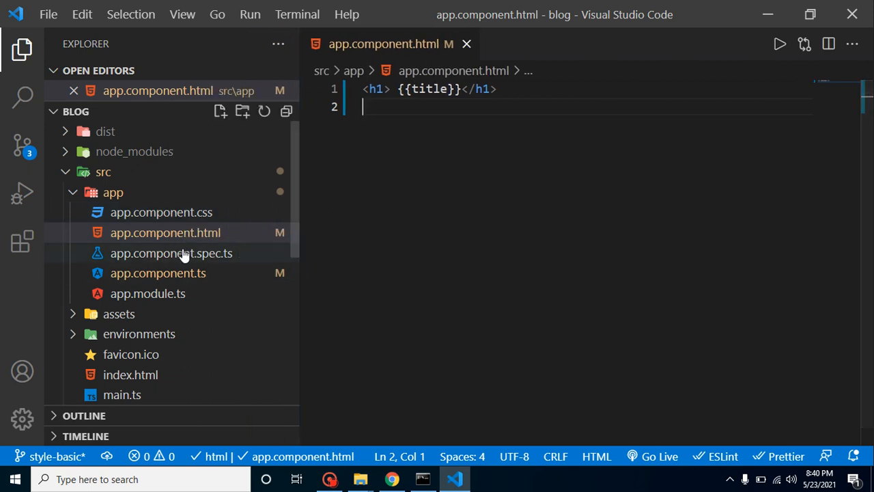
mouse_move(232, 262)
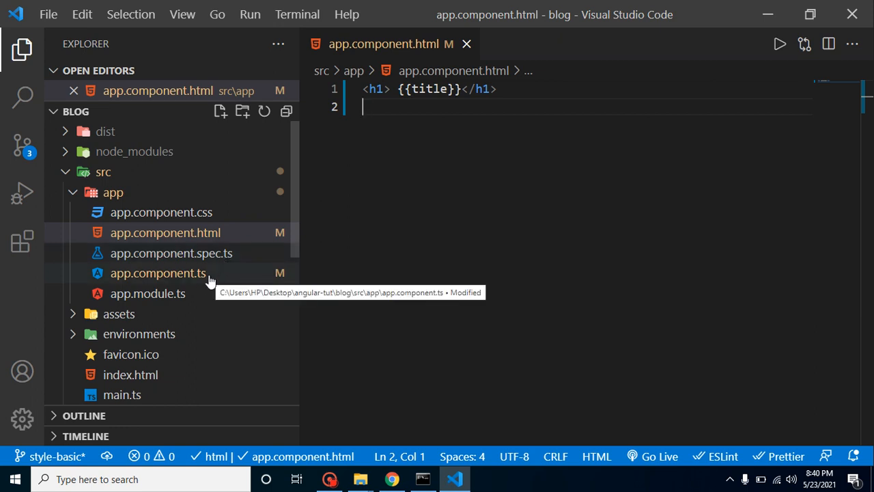
mouse_move(183, 219)
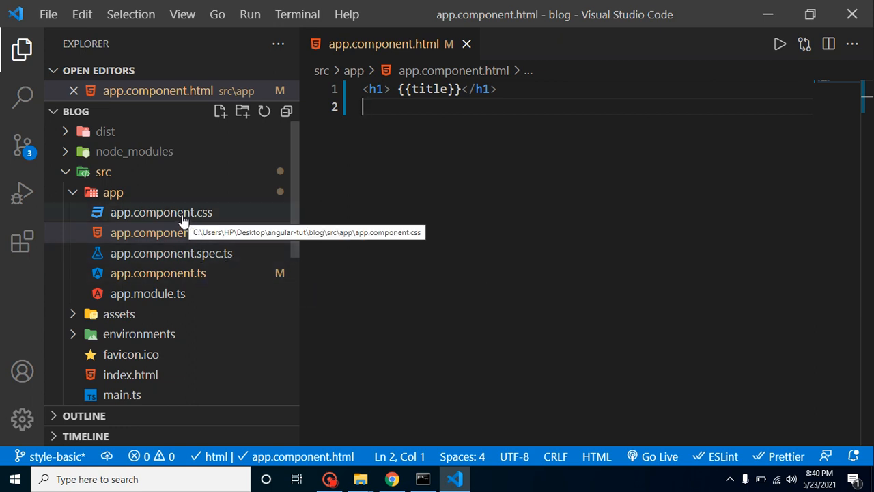
click(161, 212)
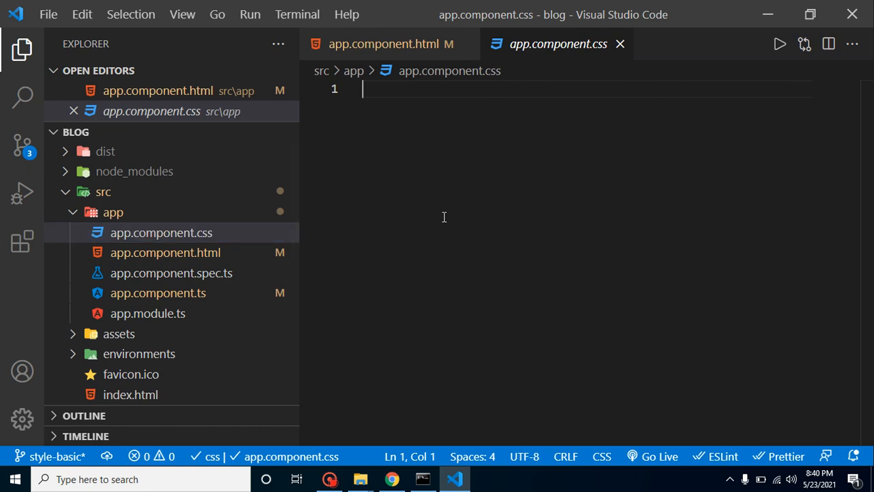
Add class="heading" to the title's h1 in app.component.html
click(391, 44)
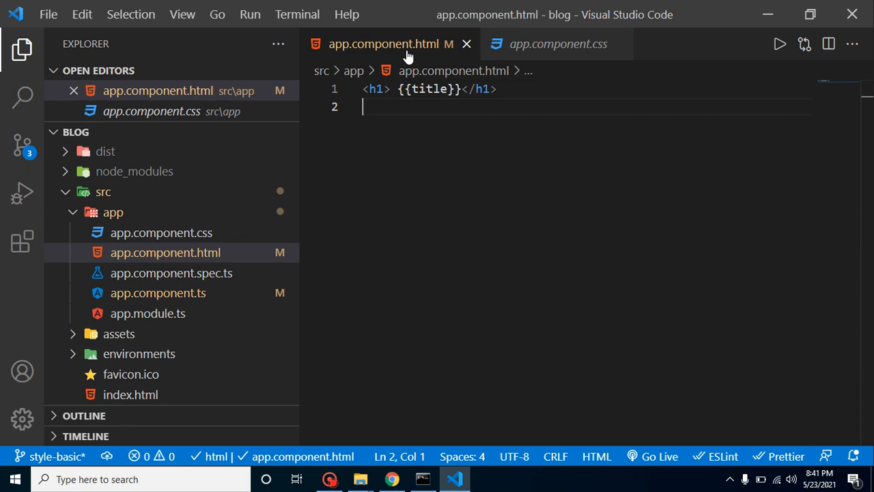
click(377, 89)
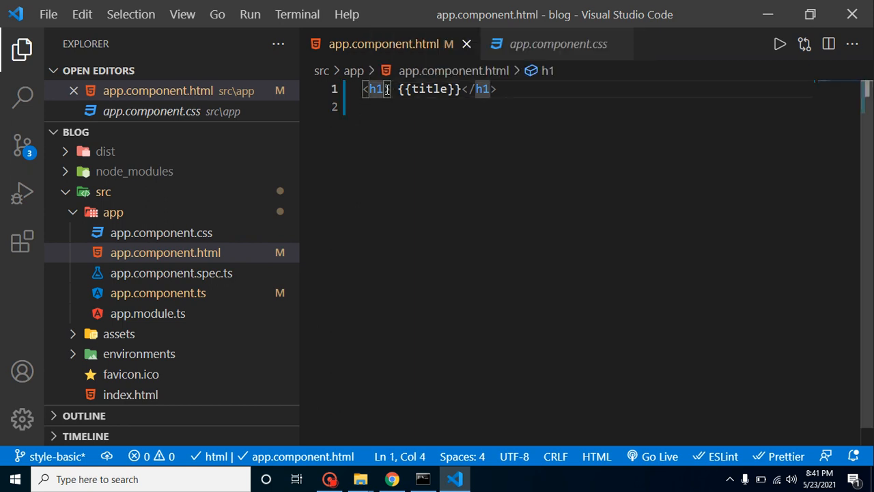
text(class="")
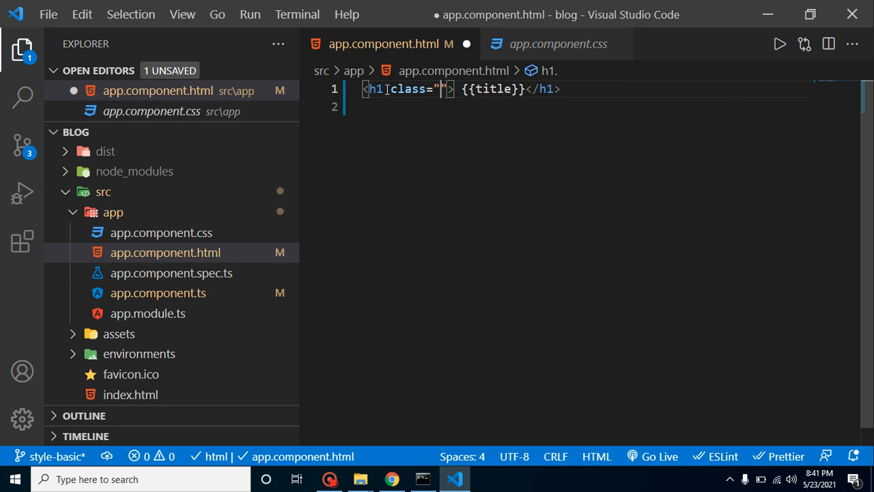
text(hea)
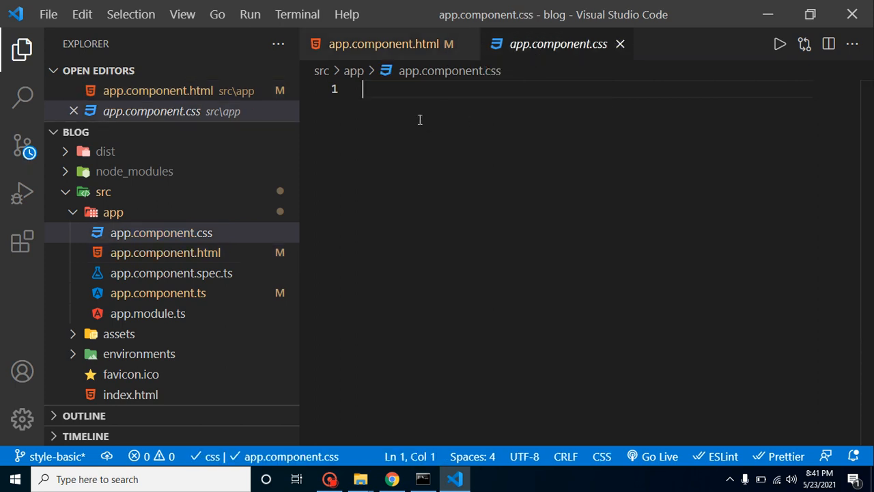
Write a .heading { color: red; } rule in app.component.css and save it
text(.he)
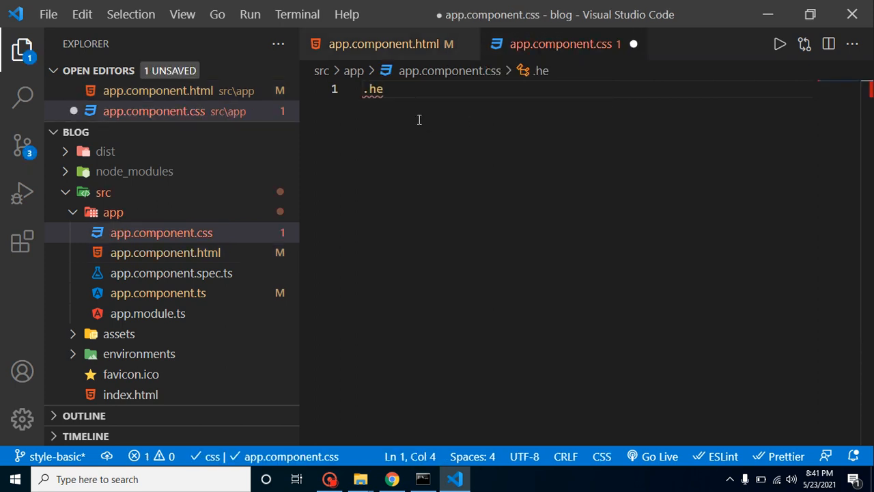
text(ading)
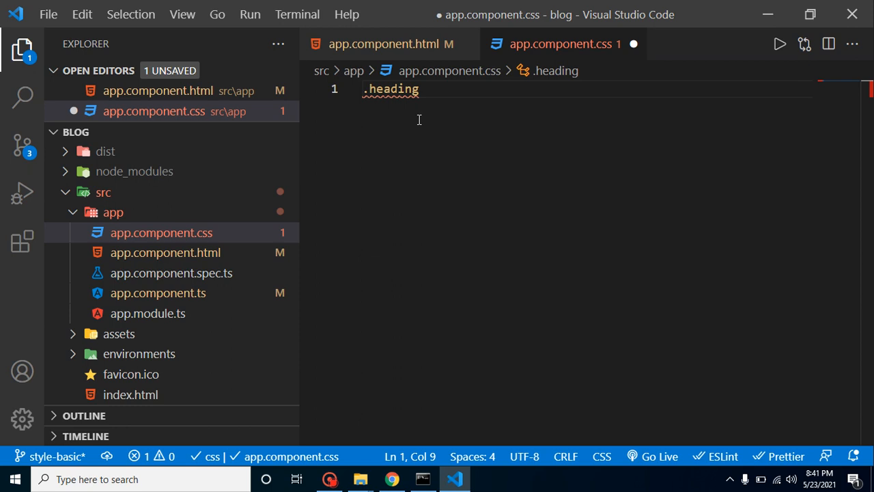
text({)
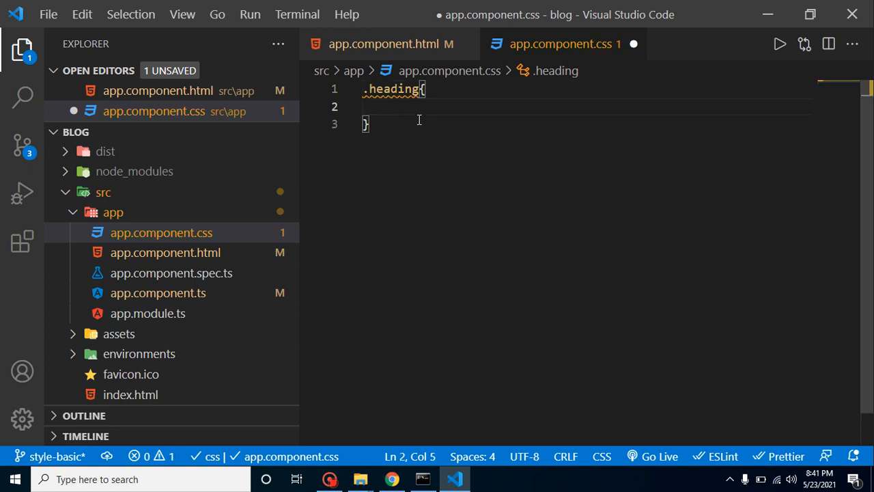
text(col)
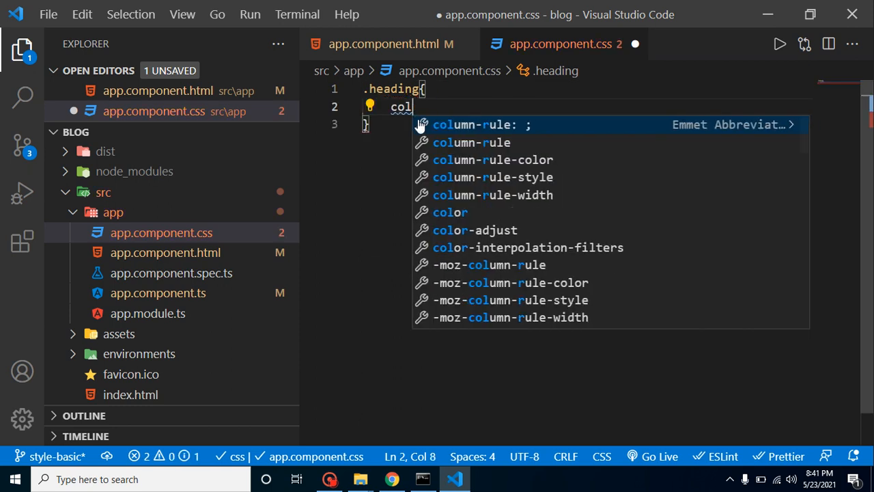
text(ol)
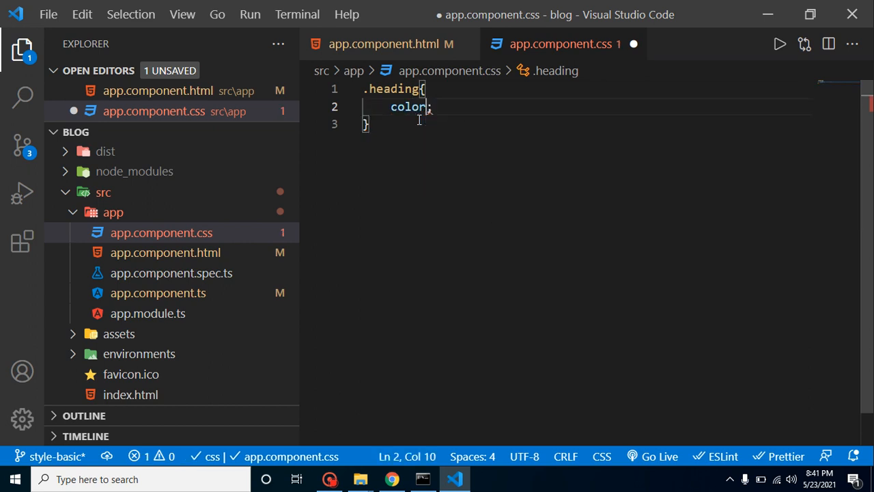
text(:r)
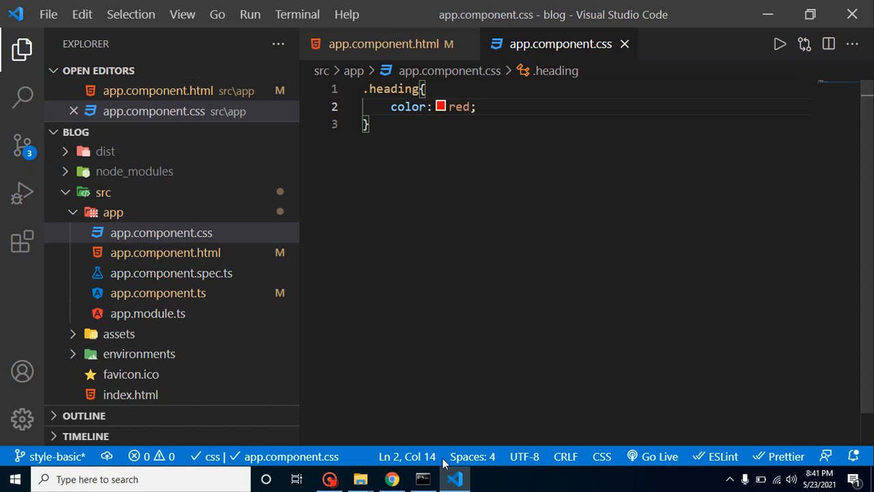
click(391, 478)
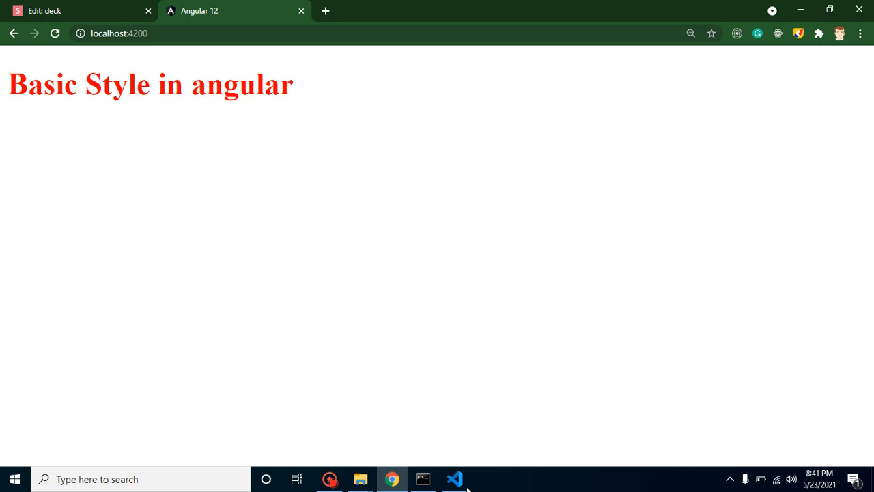
Recheck the red heading in Chrome and return to app.component.css in the editor
click(454, 478)
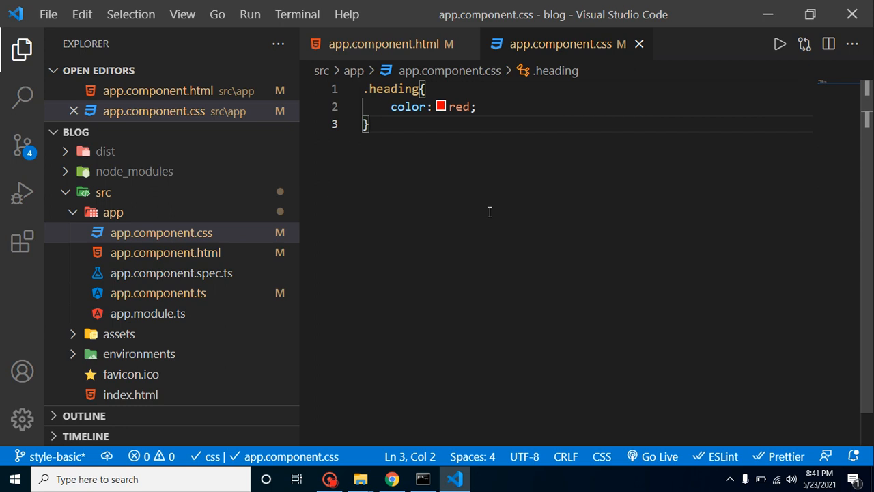
click(391, 478)
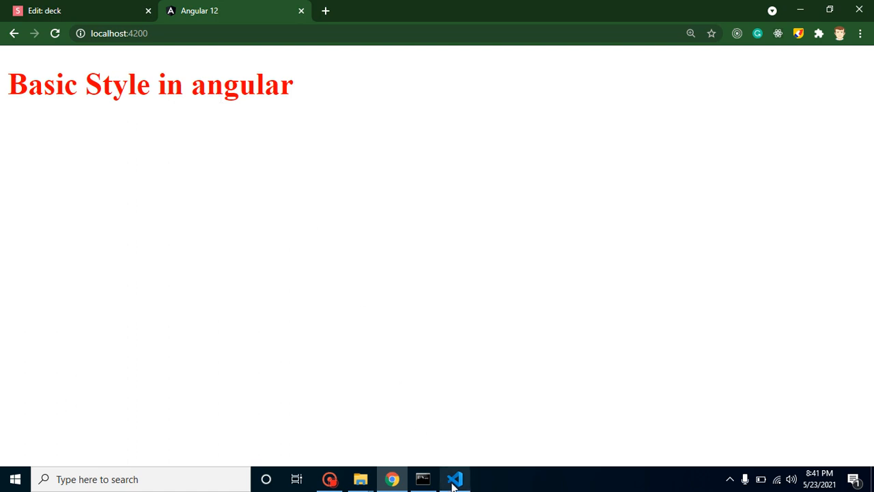
click(454, 478)
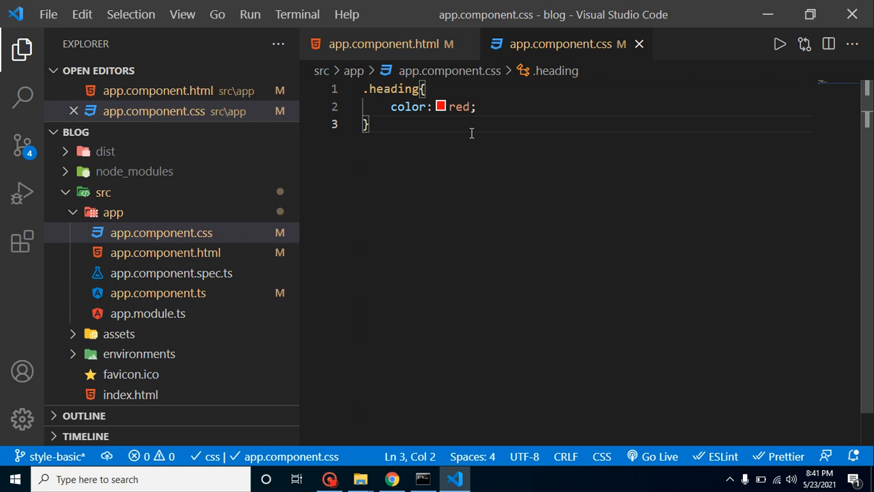
mouse_move(576, 44)
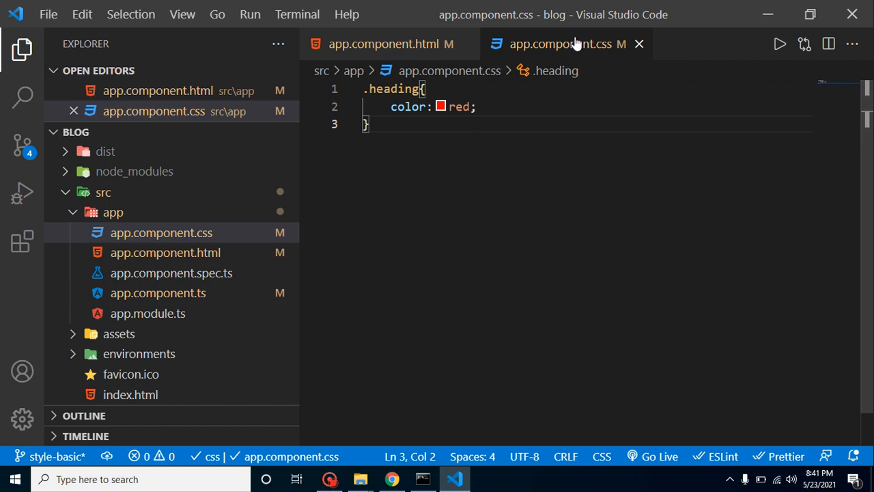
mouse_move(606, 50)
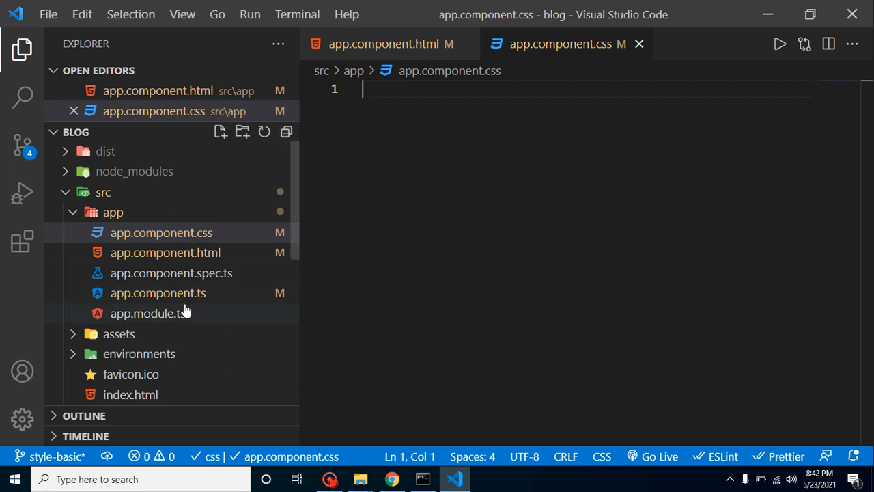
Move the red .heading rule from app.component.css into the global src/styles.css
scroll(down, 3)
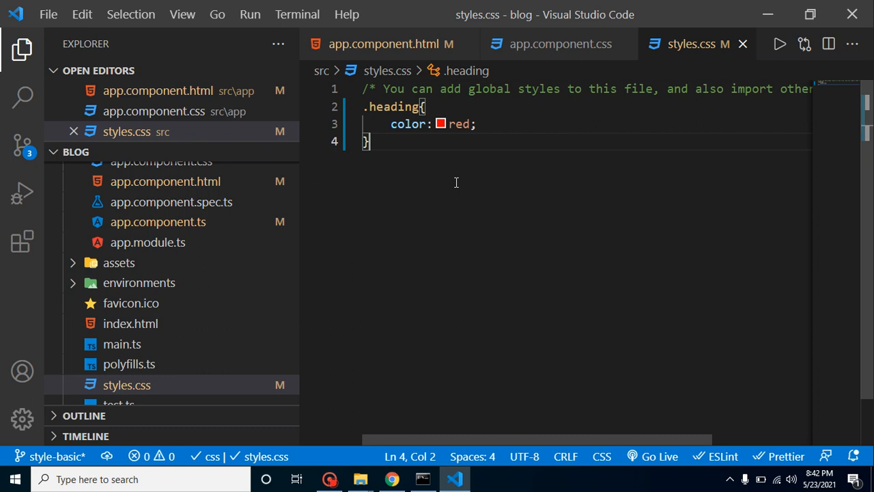
mouse_move(328, 7)
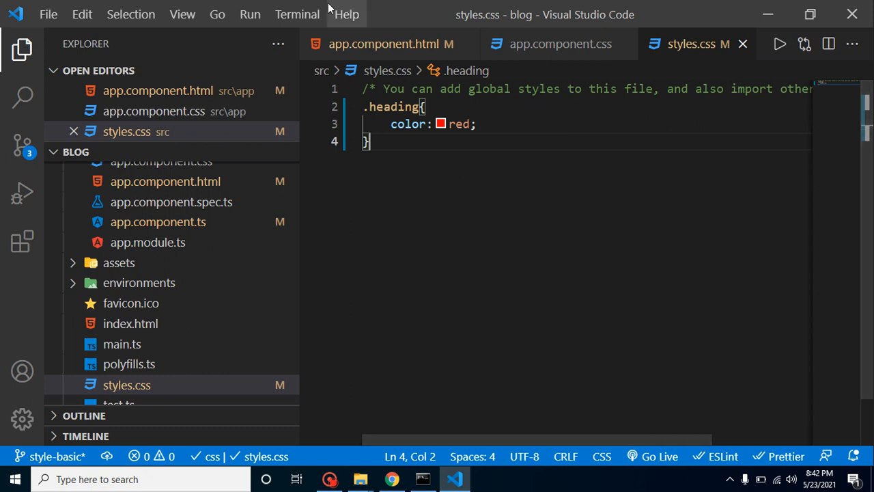
Run ng g c login in a new terminal to generate the login component, then close the panel
click(297, 14)
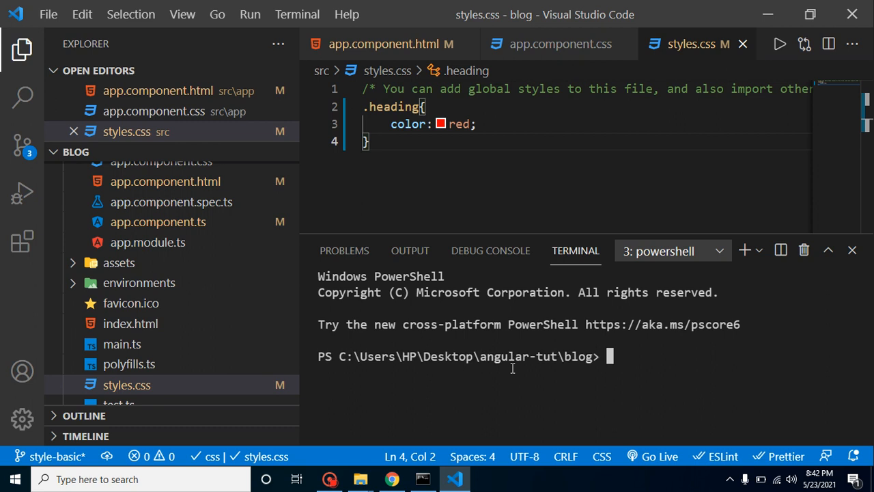
text(ng)
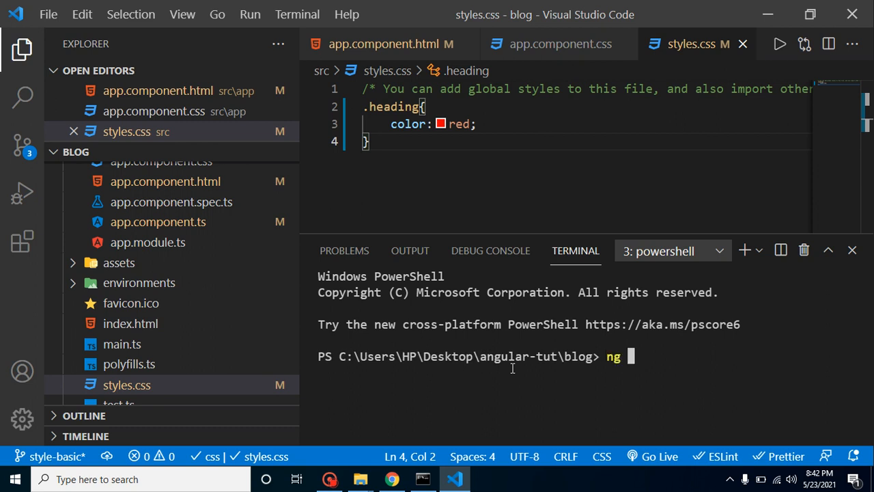
text(g c login)
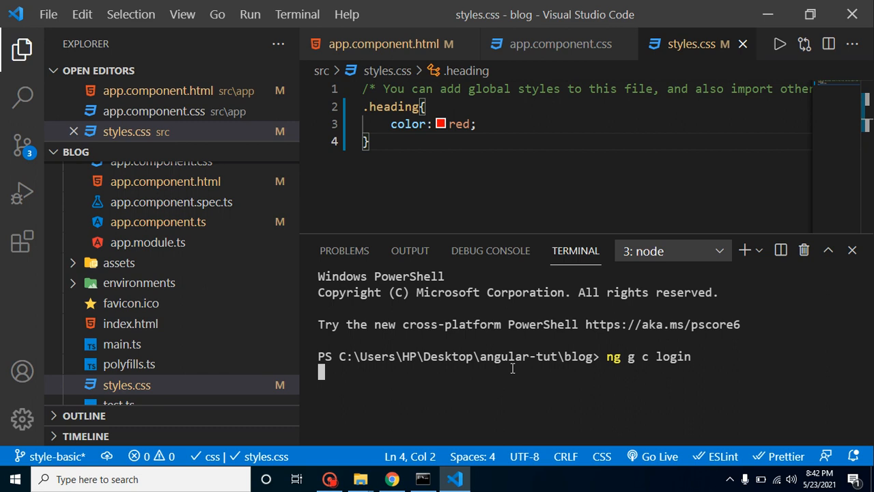
key(Return)
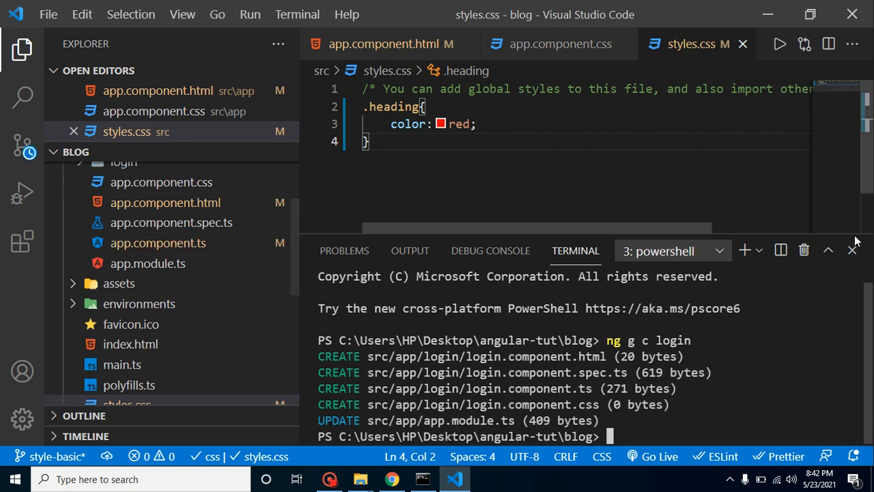
click(852, 250)
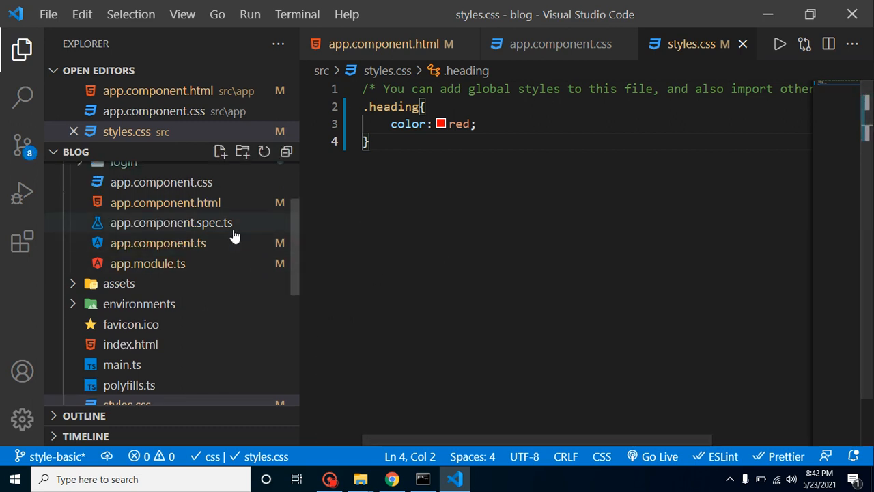
Add <app-login></app-login> under the h1 in app.component.html and view login works! in Chrome
click(383, 44)
text(<app;l)
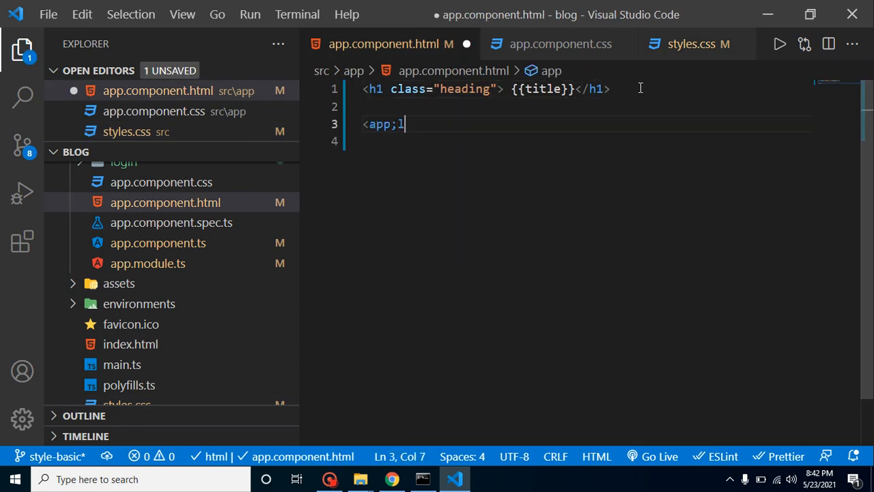
key(Backspace)
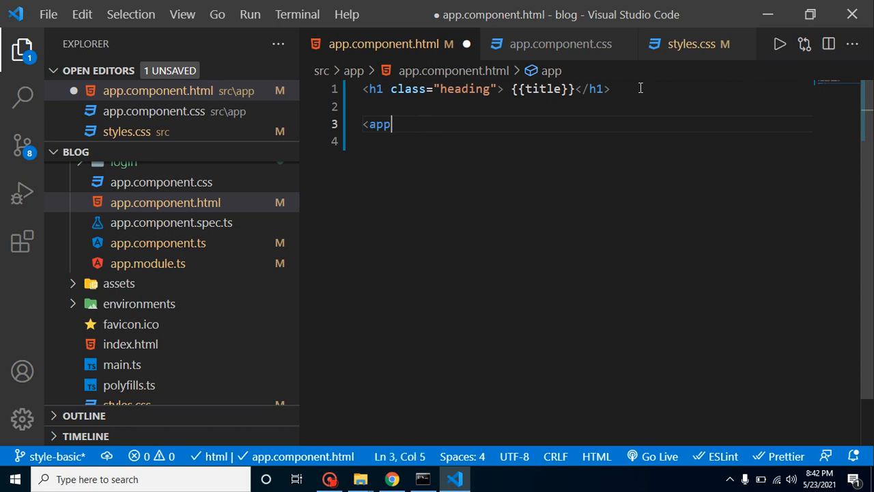
text(-login></app-login>)
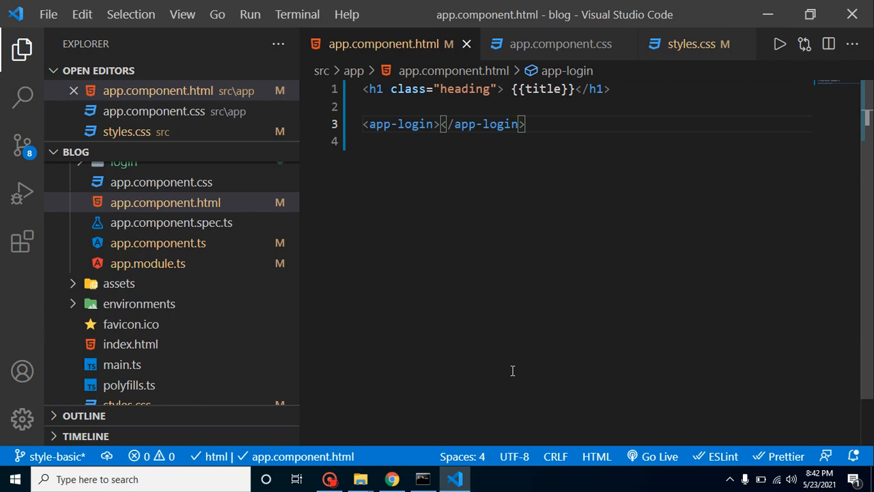
click(390, 478)
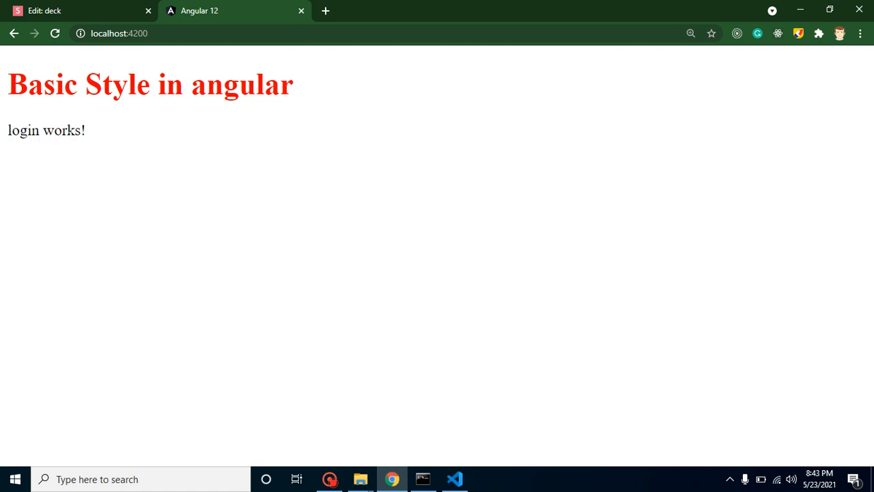
Change the login message to an h2 with class="heading" so login works! renders red
click(455, 478)
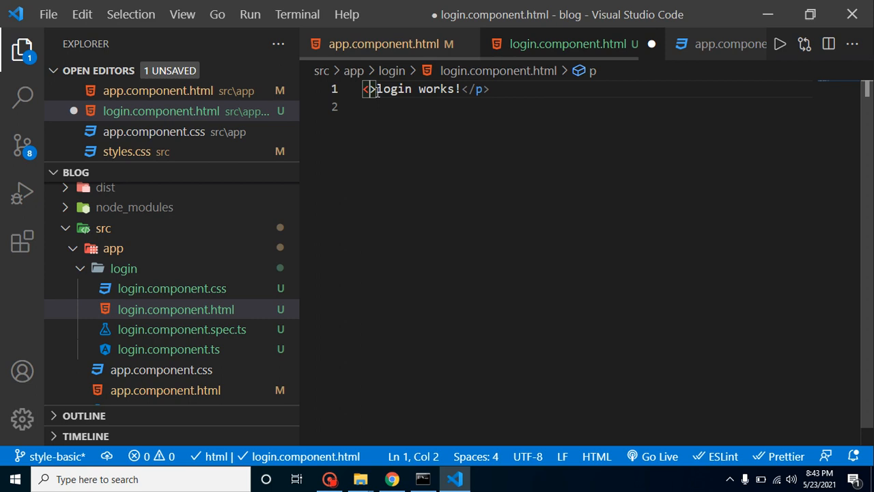
text(h2)
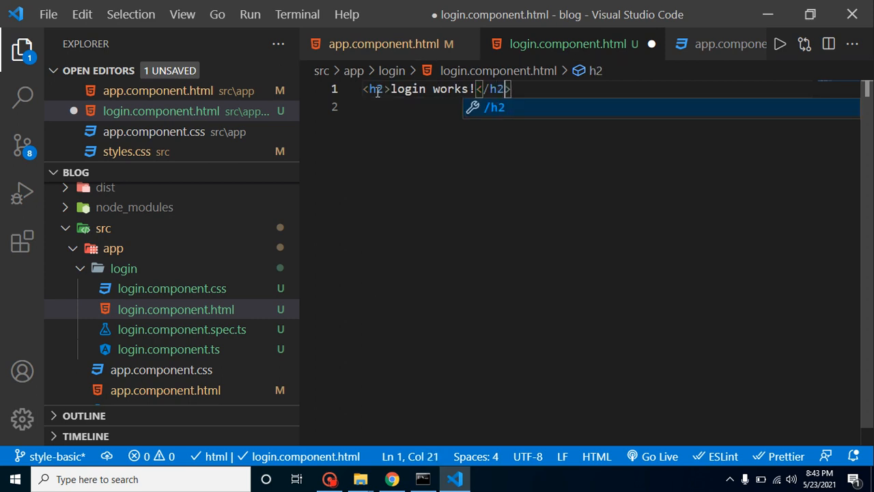
click(382, 44)
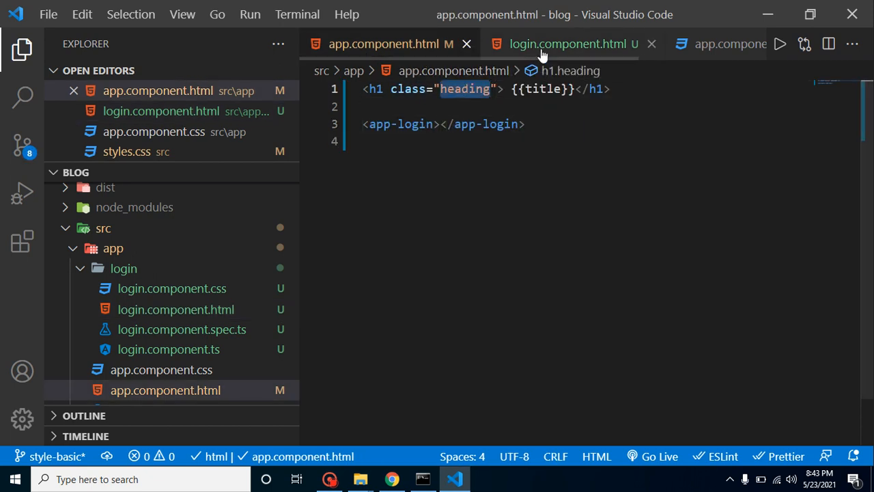
click(569, 44)
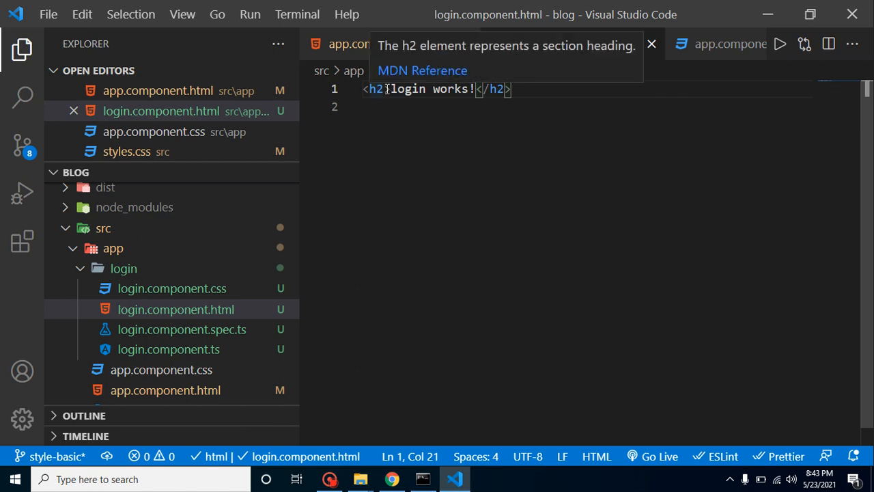
text(cla)
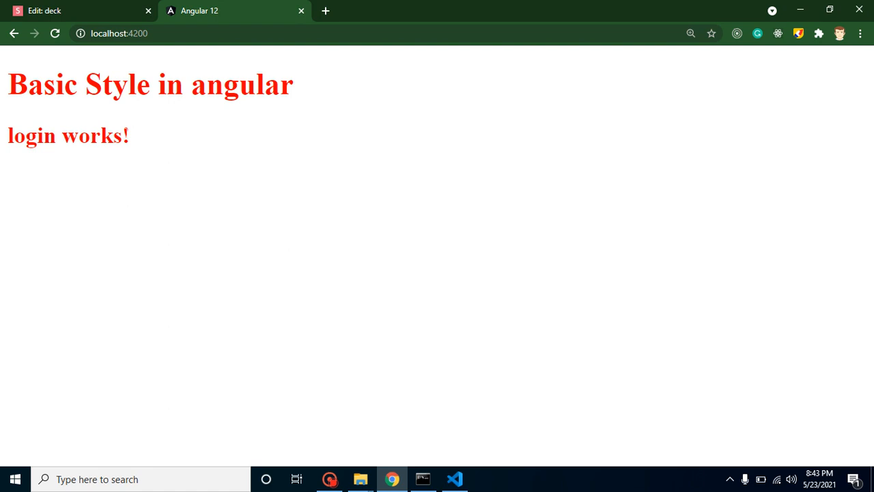
click(454, 478)
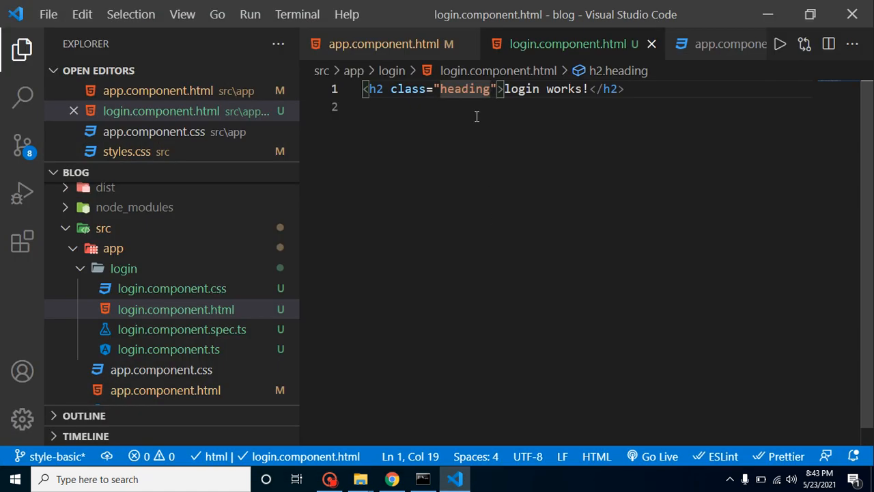
Cut .heading from styles.css into app.component.css, see the login heading turn black, then empty it
scroll(down, 3)
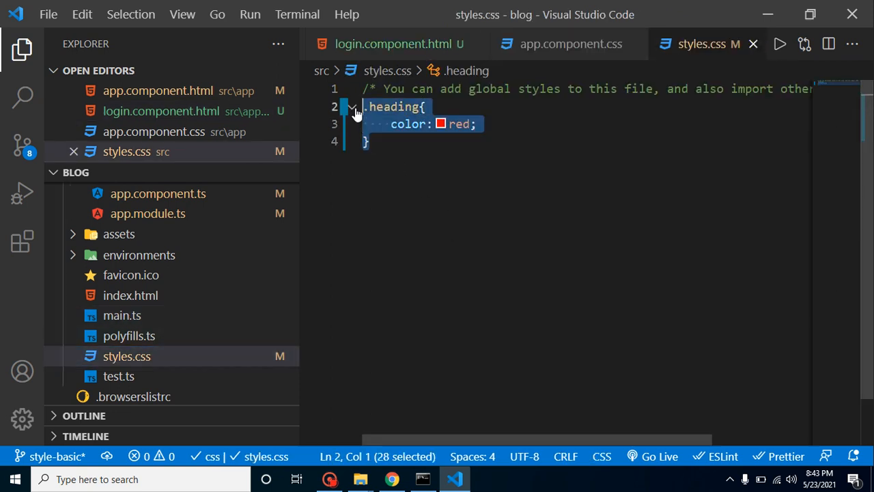
key(Delete)
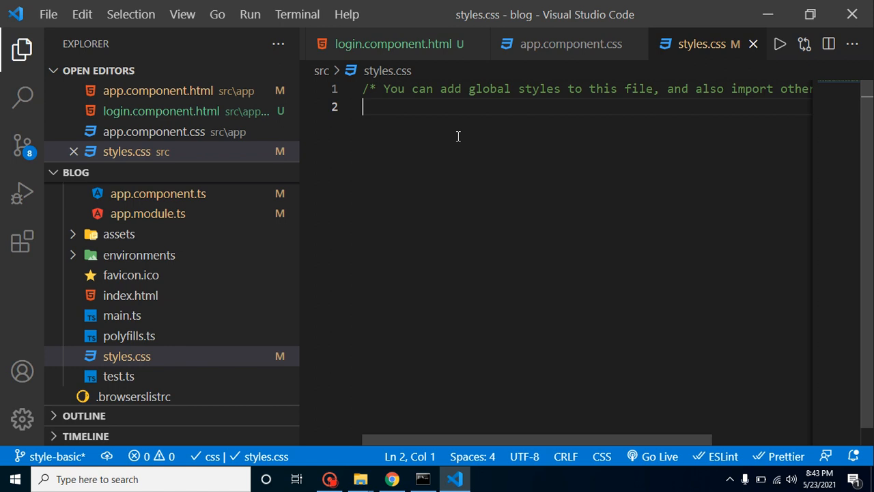
click(571, 43)
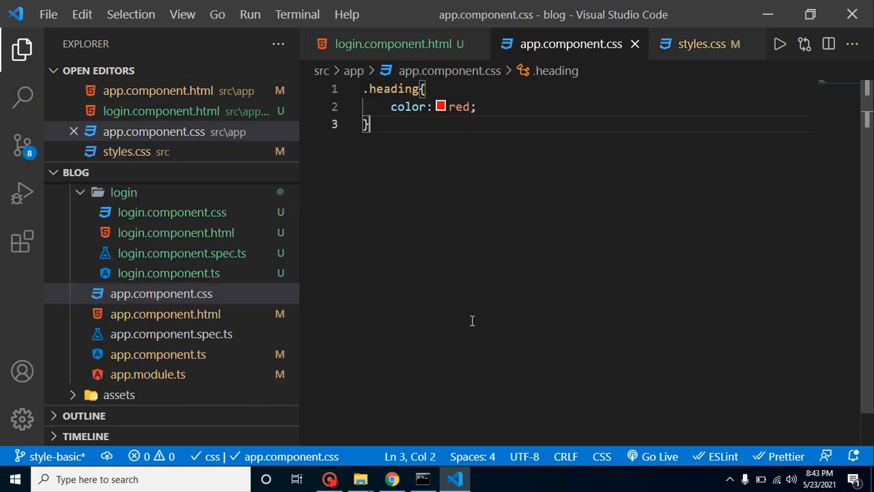
click(390, 478)
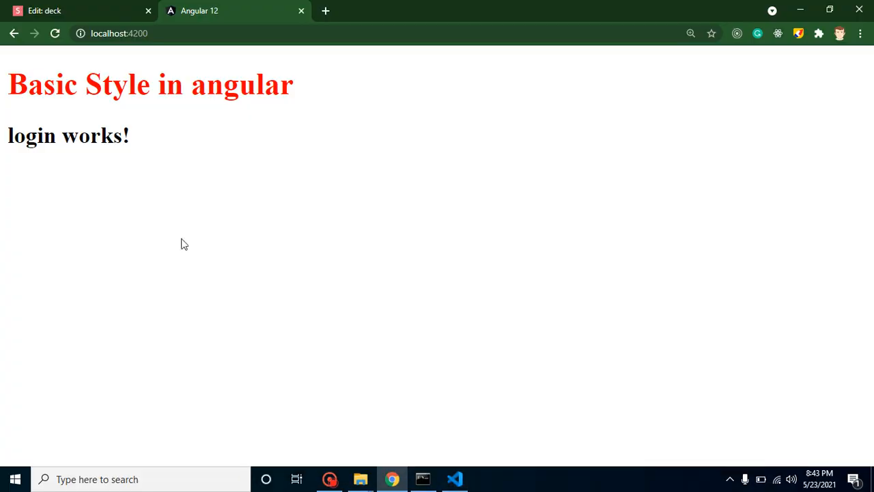
mouse_move(328, 208)
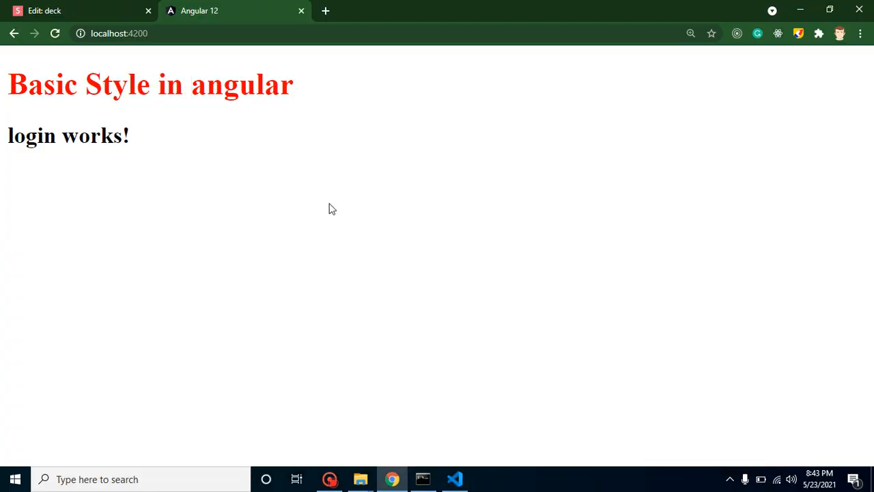
mouse_move(440, 437)
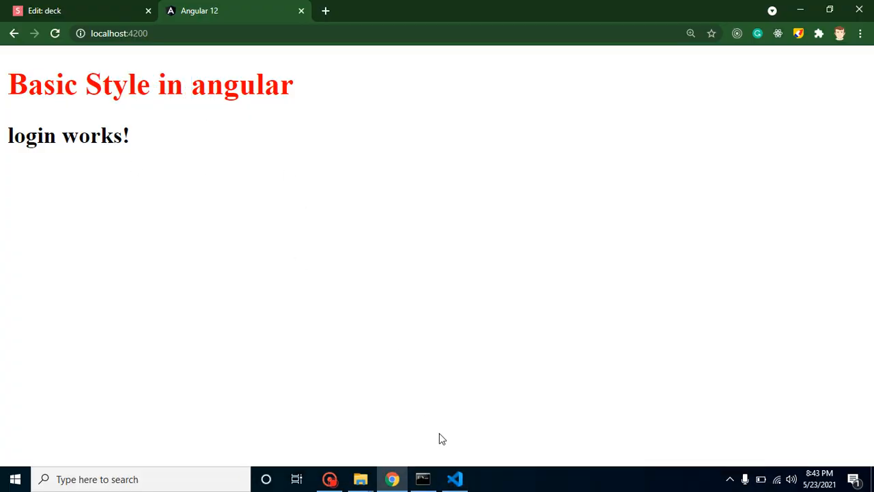
click(455, 478)
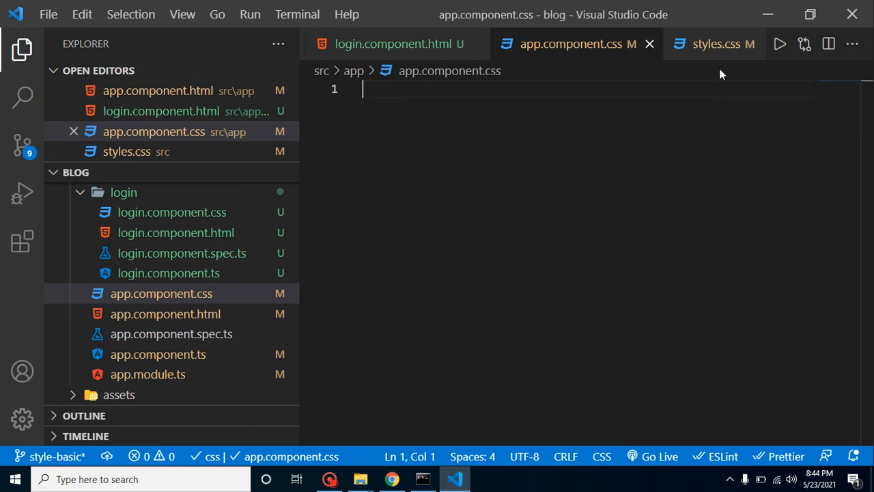
click(716, 44)
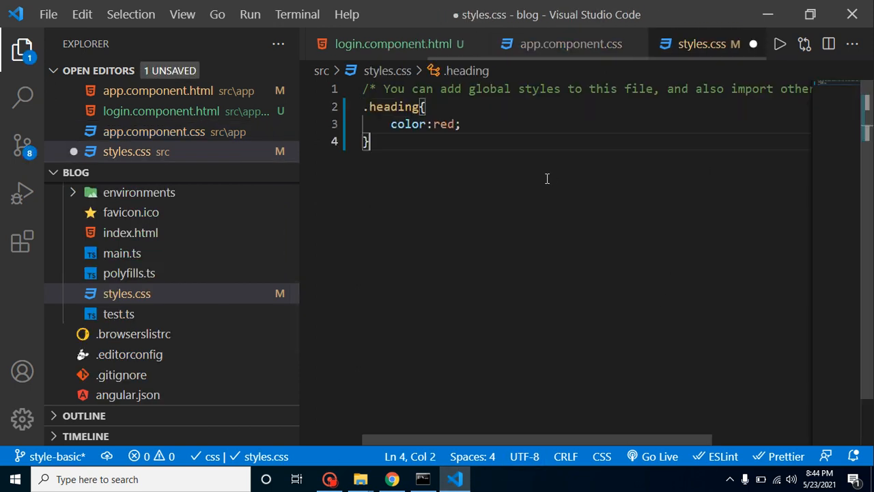
click(391, 478)
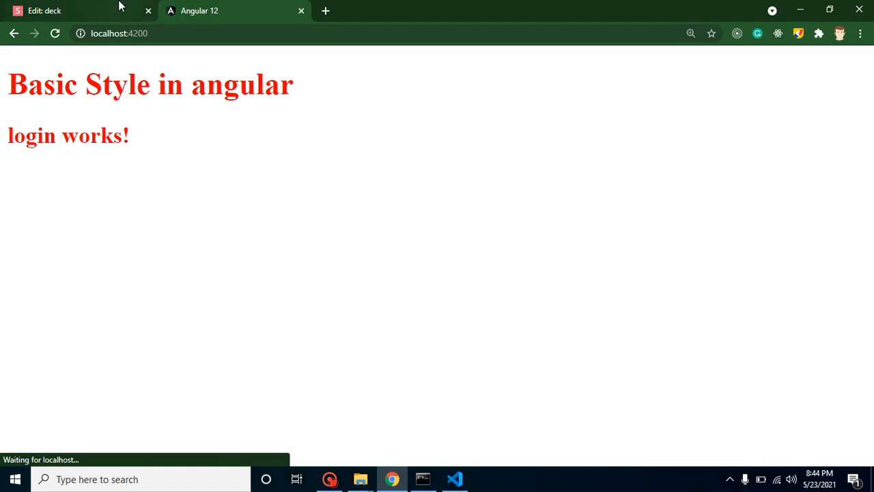
click(44, 11)
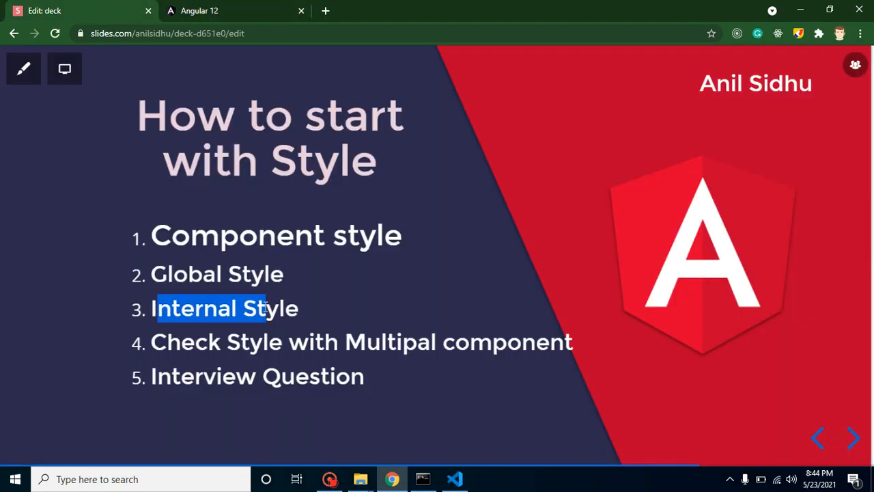
click(454, 478)
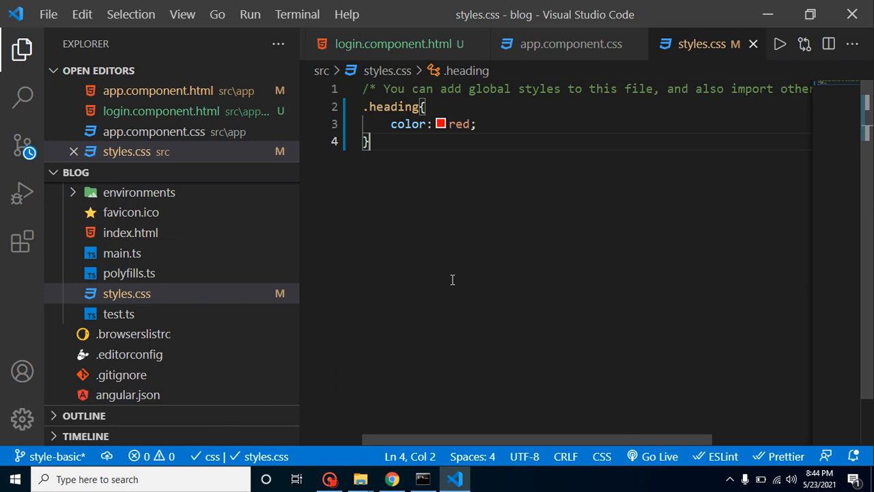
mouse_move(252, 238)
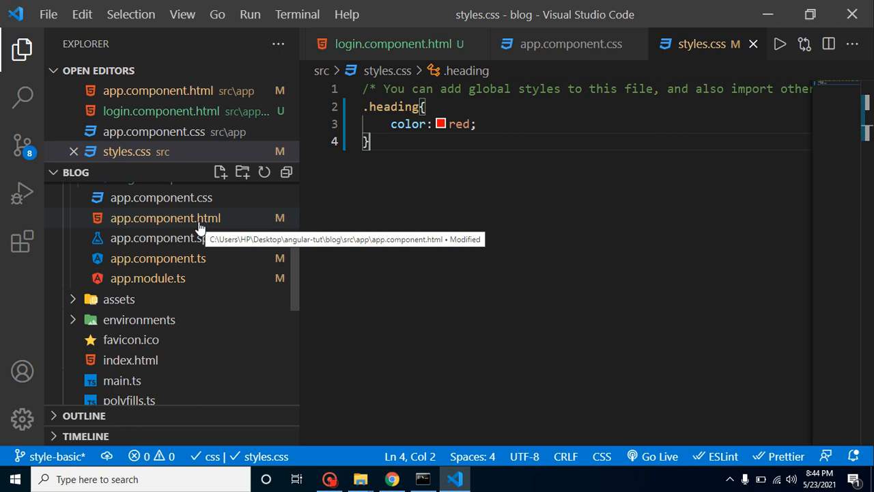
mouse_move(191, 217)
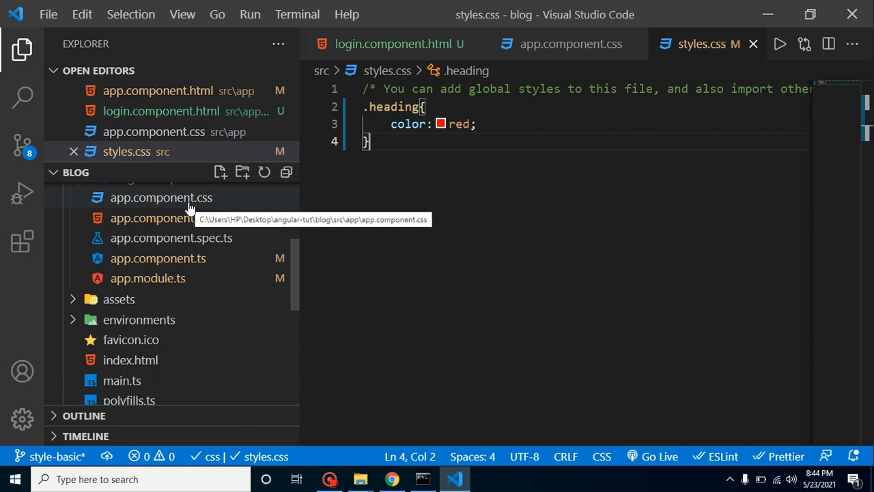
mouse_move(199, 217)
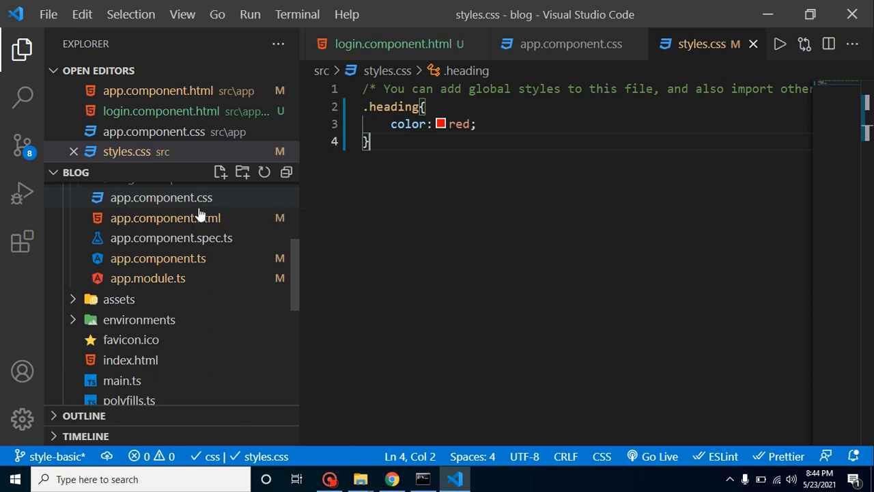
mouse_move(180, 222)
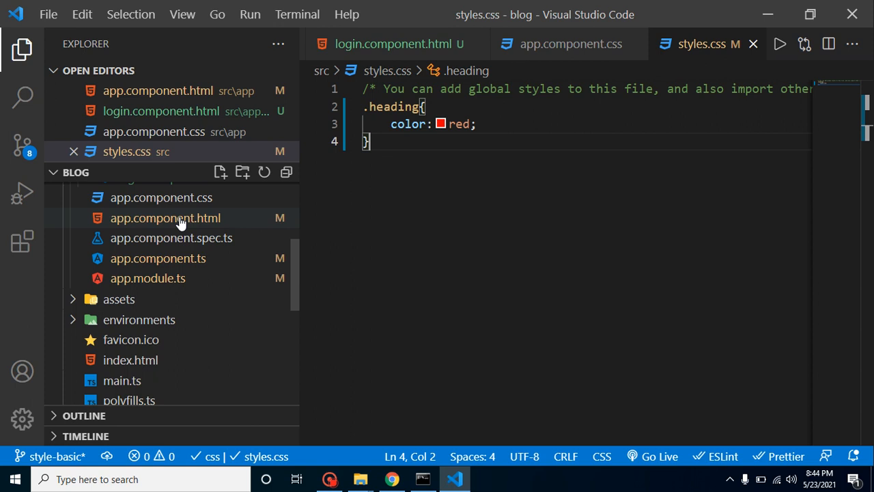
Add a <style> block with .heading{color: green;} to app.component.html
click(164, 217)
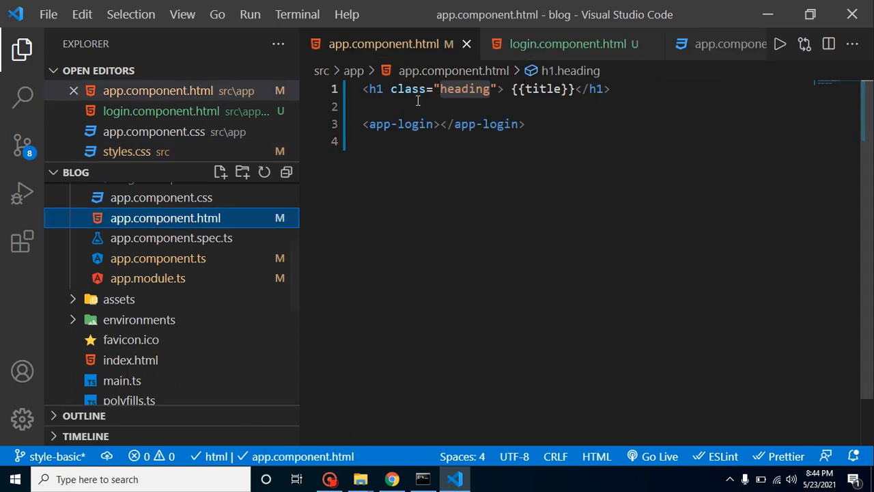
text(style>)
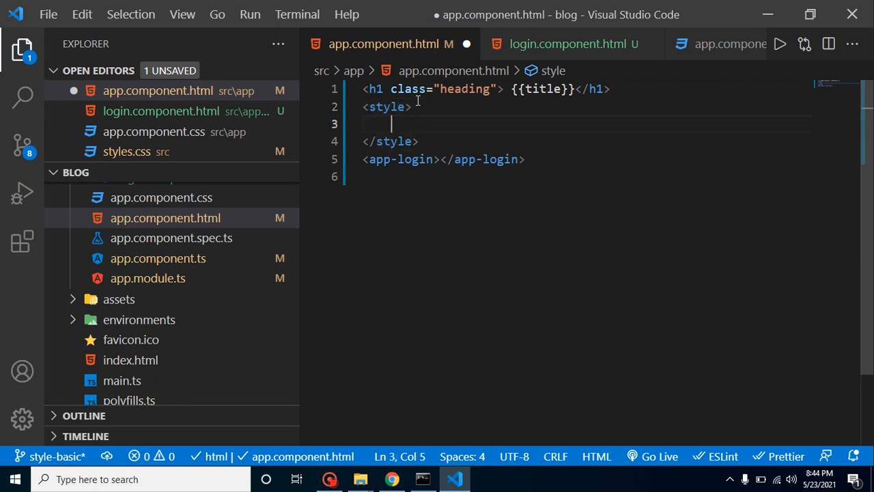
text(h)
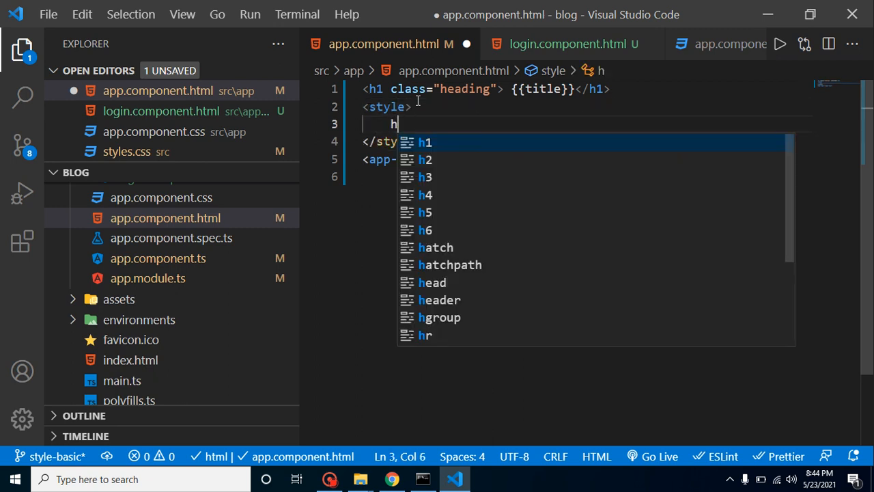
text(.hea)
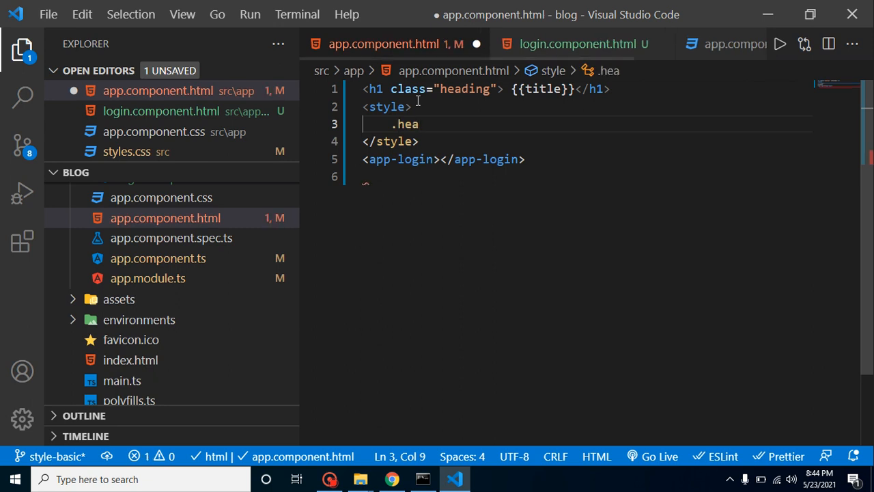
text(ding{)
text(color: green;)
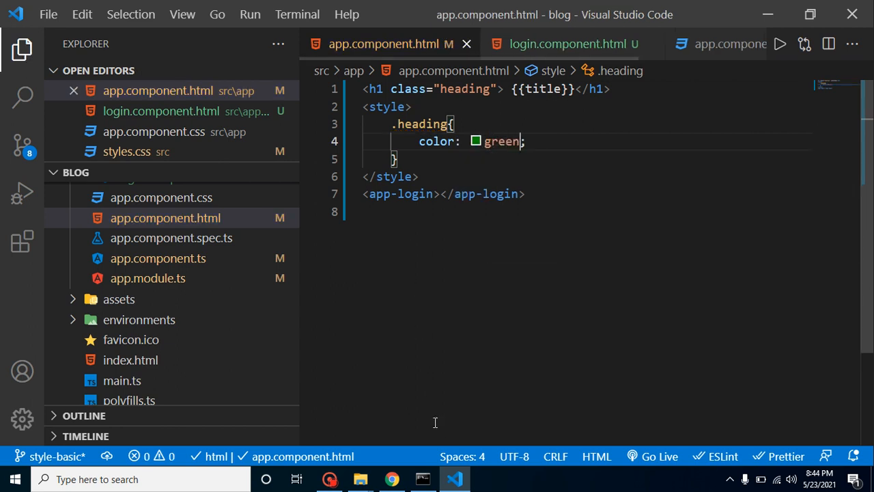
Confirm in Chrome the title is green while login works! stays red
click(391, 478)
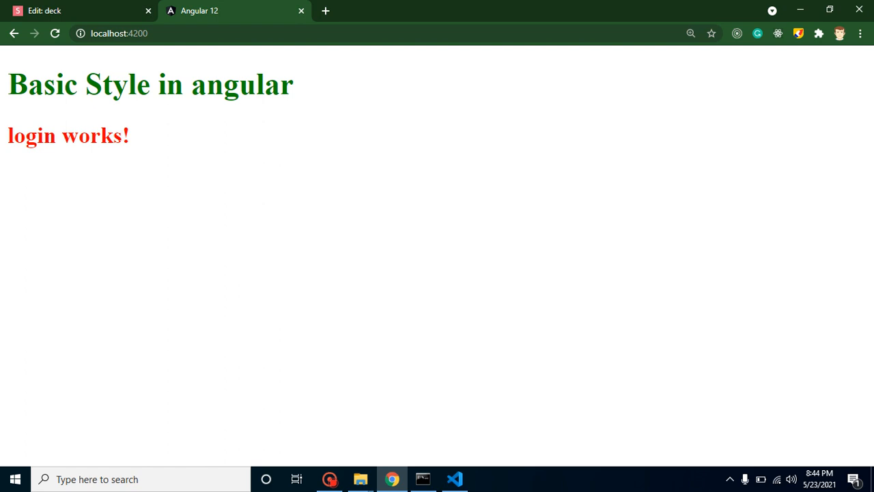
mouse_move(297, 327)
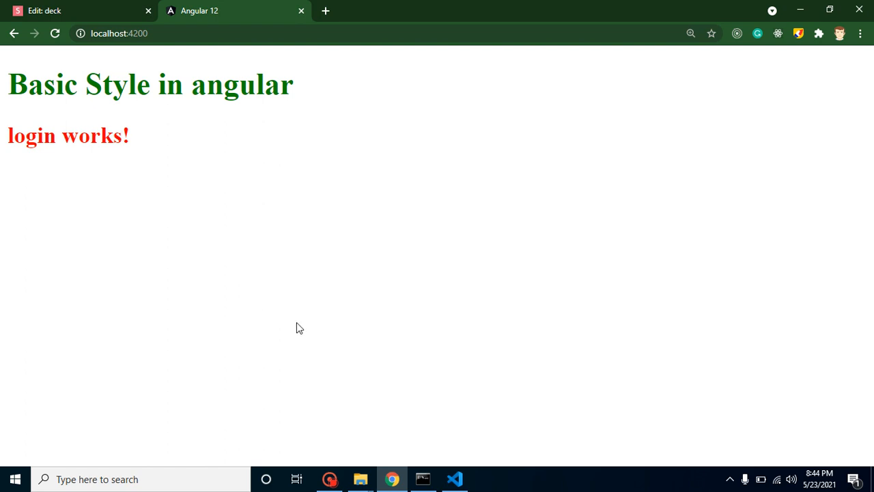
click(454, 478)
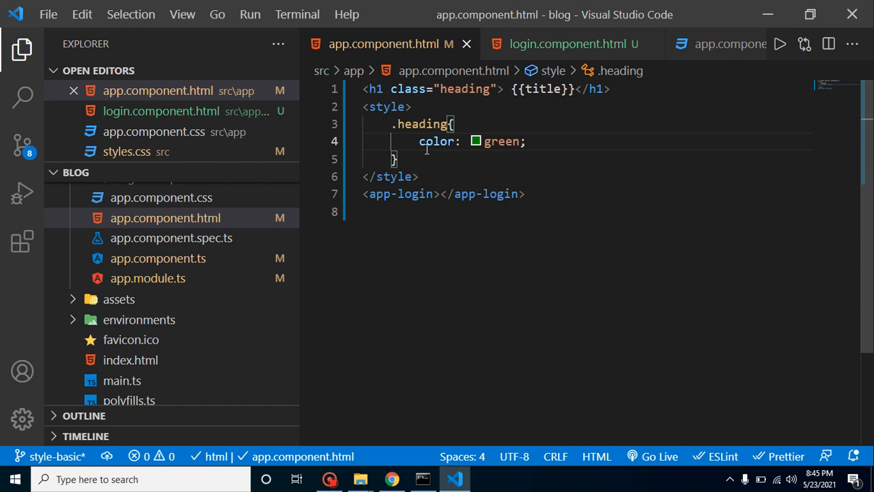
mouse_move(417, 136)
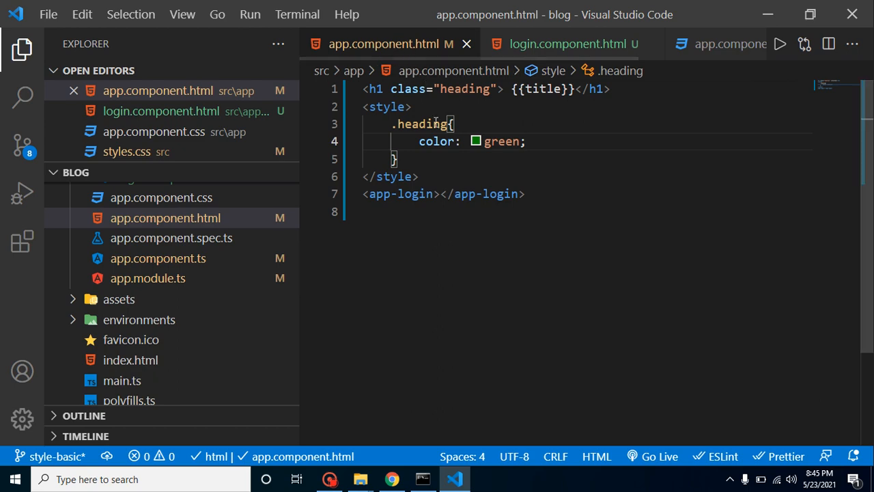
click(390, 479)
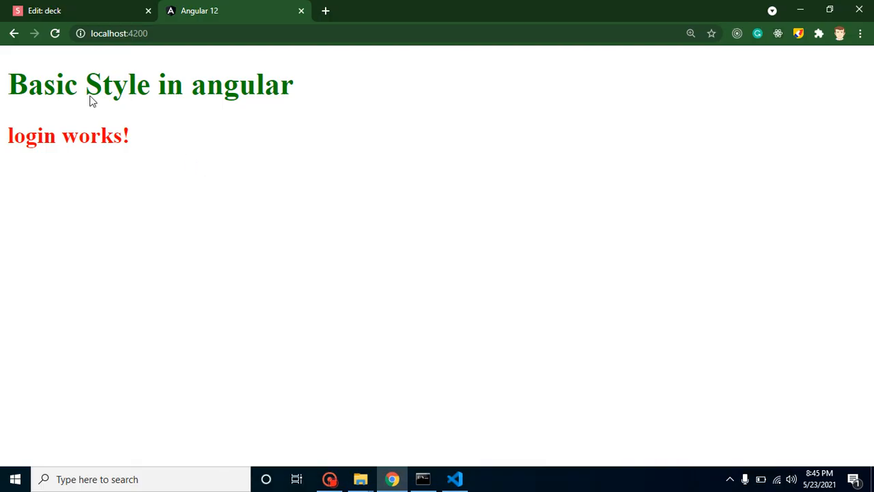
mouse_move(2, 131)
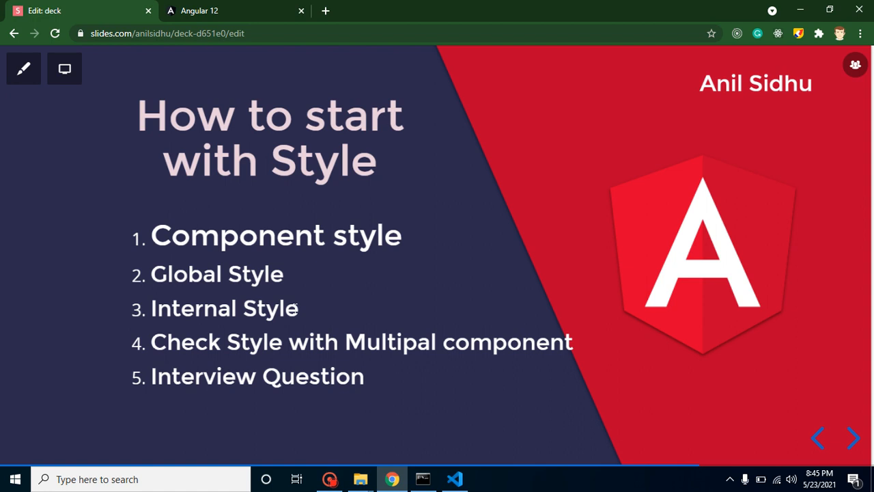
Add style="color: hotpink;" to the h1 and confirm the pink title in Chrome
click(453, 478)
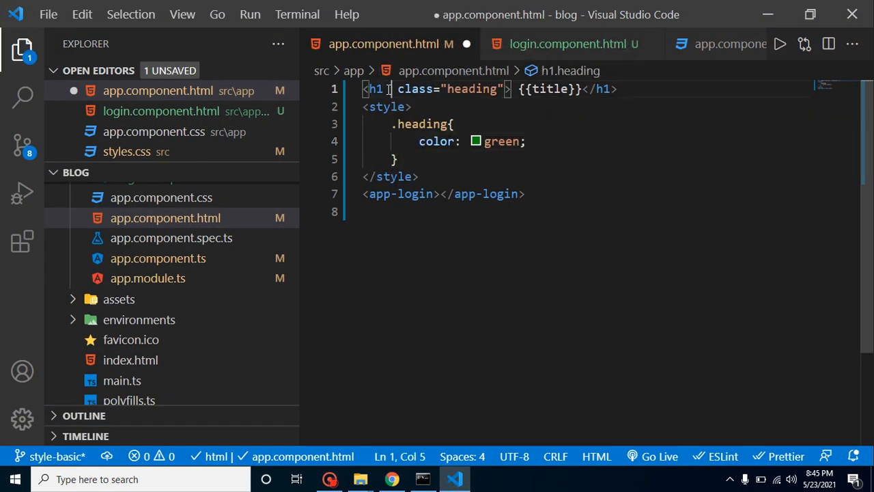
text(style="")
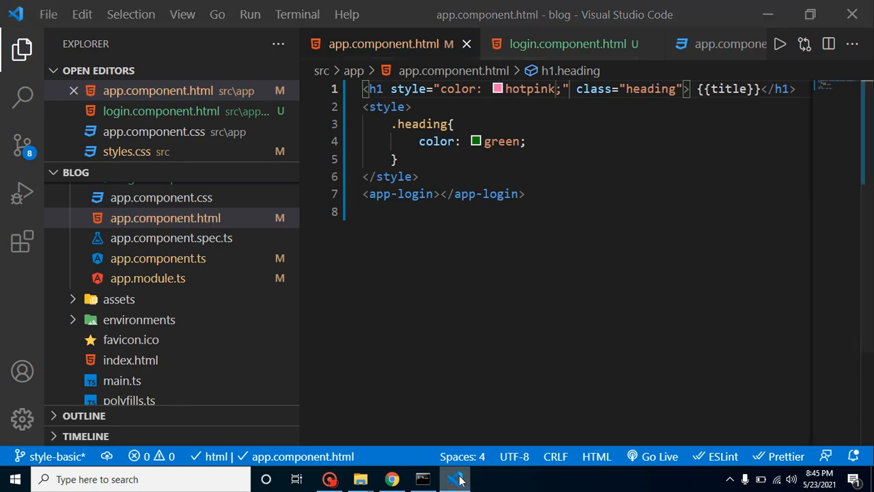
click(391, 478)
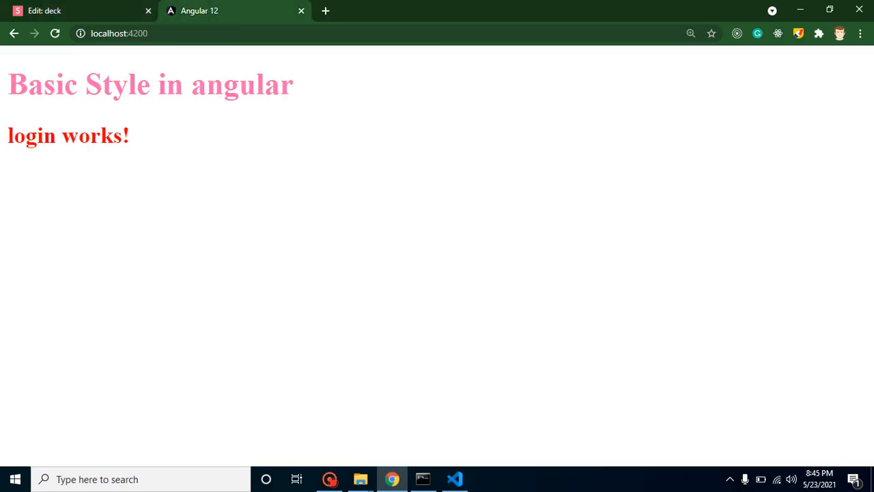
mouse_move(478, 478)
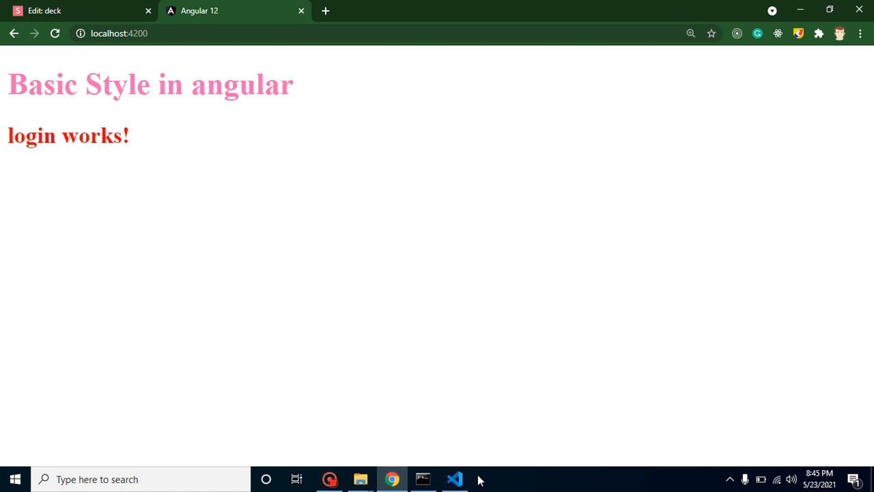
click(455, 478)
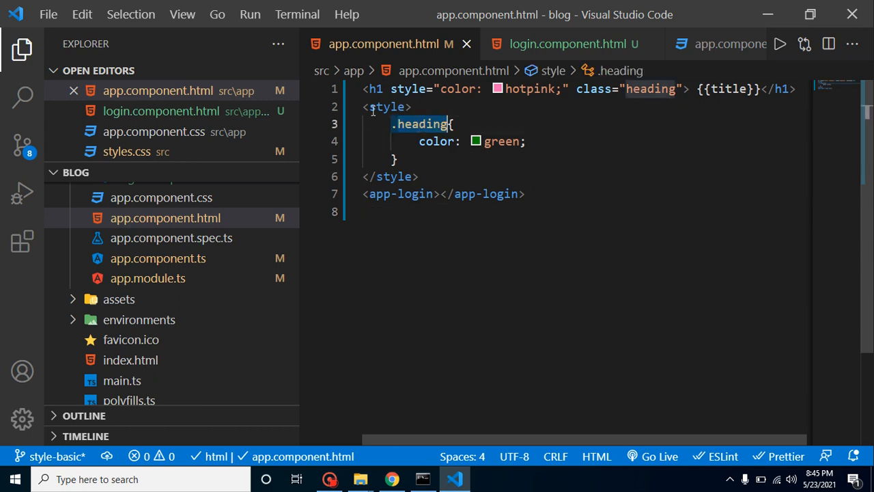
Delete the inline hotpink style attribute from the h1 and compare with the global styles.css rule
click(450, 248)
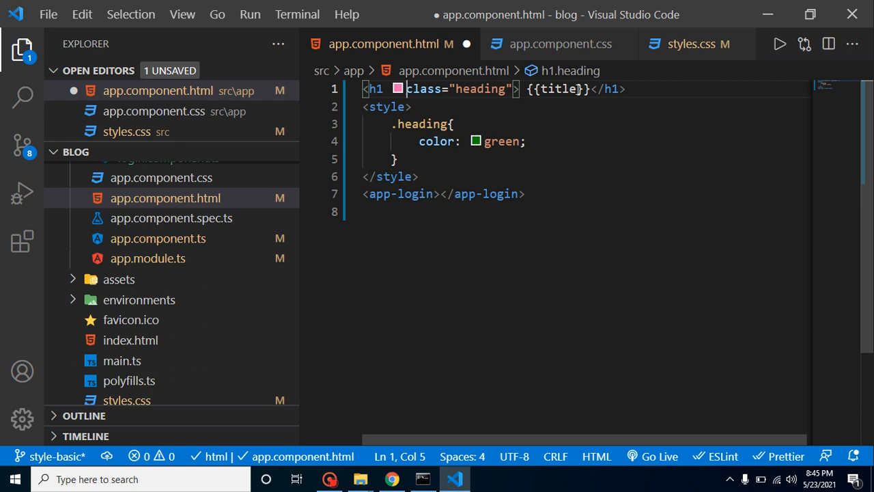
click(697, 44)
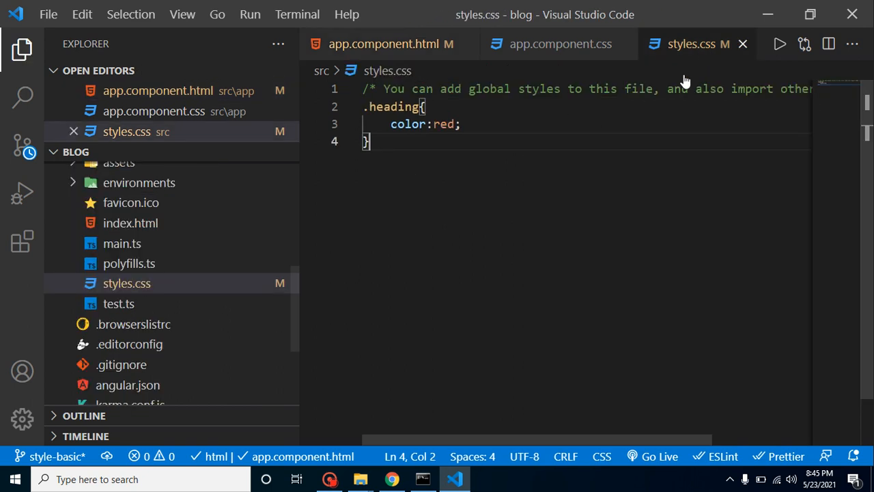
click(493, 191)
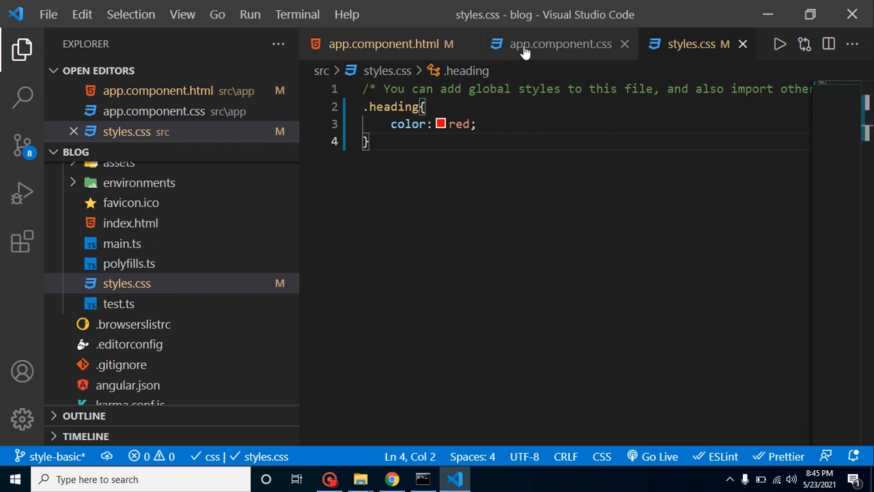
click(391, 44)
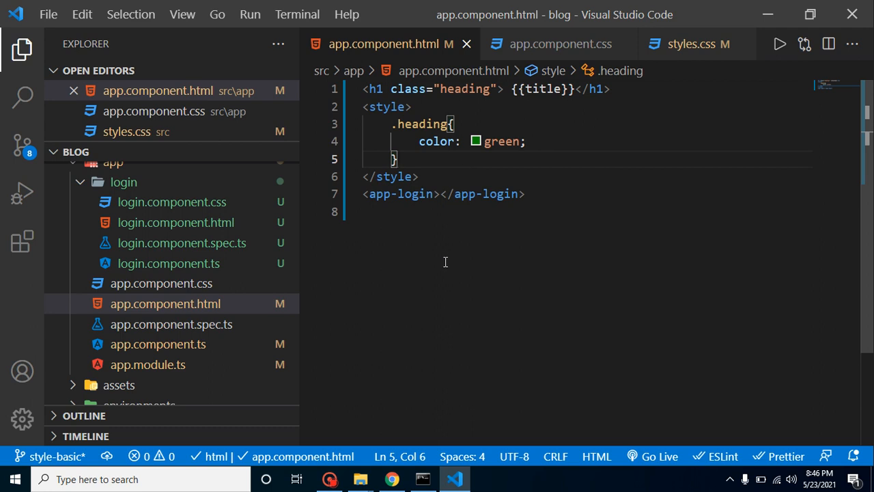
mouse_move(172, 202)
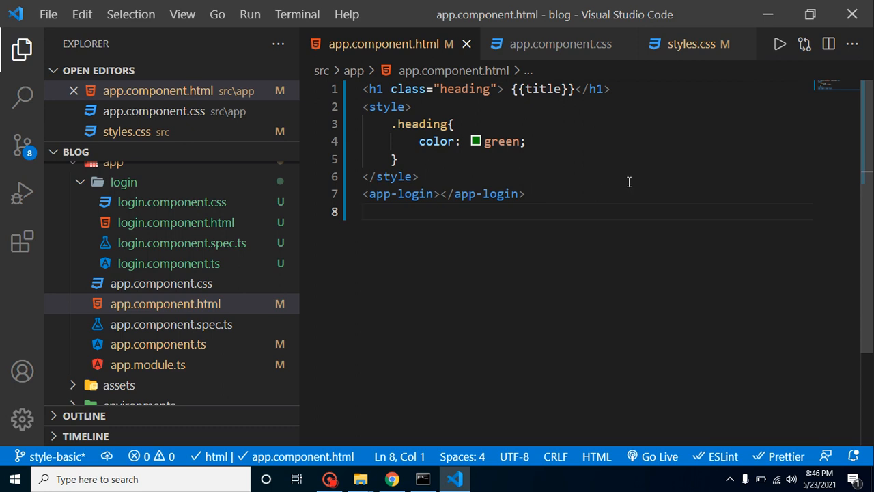
Review styles.css and the empty app.component.css, then confirm the green heading in Chrome
click(697, 44)
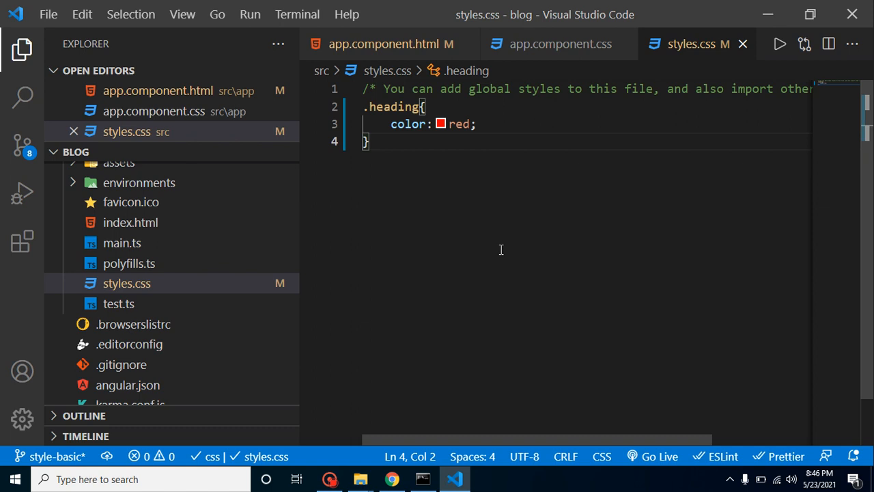
mouse_move(429, 170)
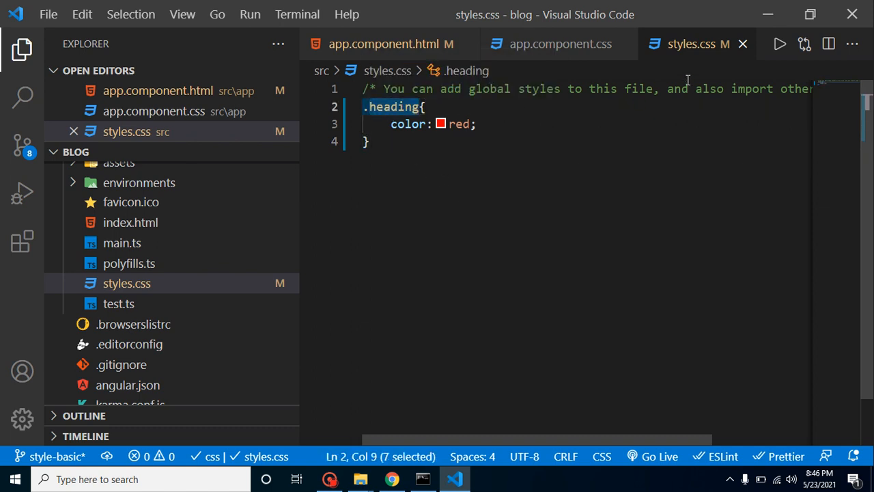
mouse_move(599, 44)
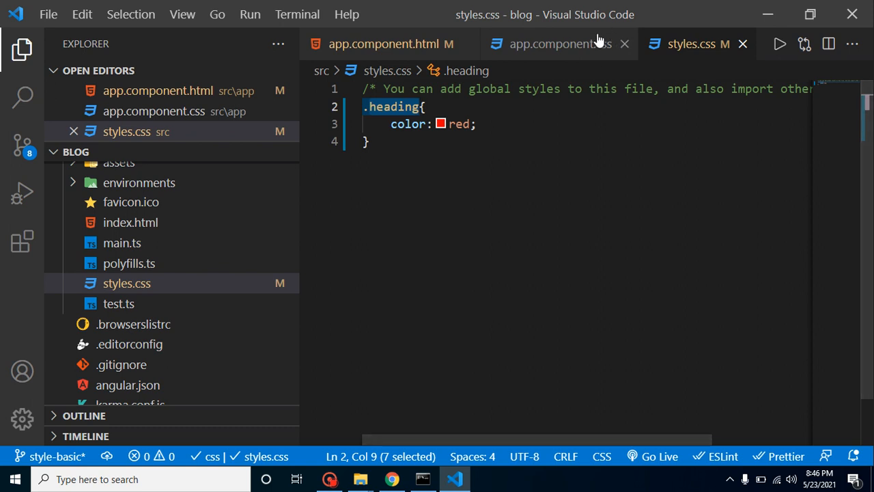
click(549, 44)
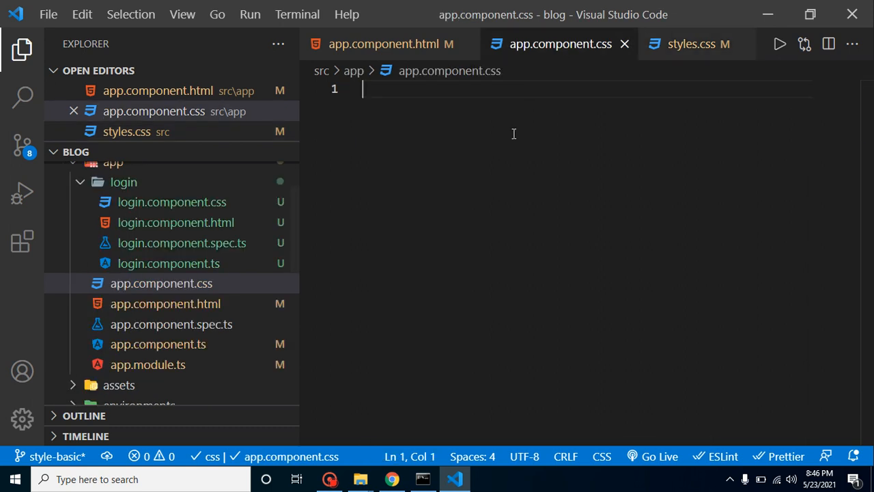
mouse_move(539, 65)
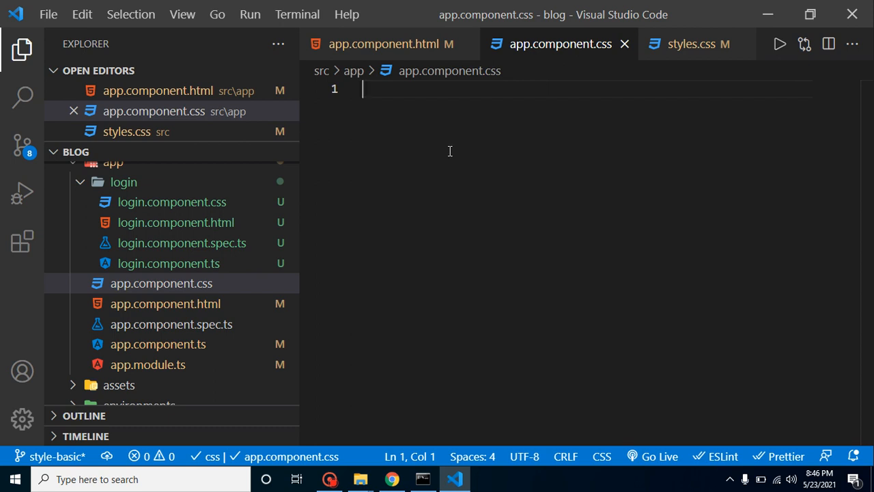
click(391, 478)
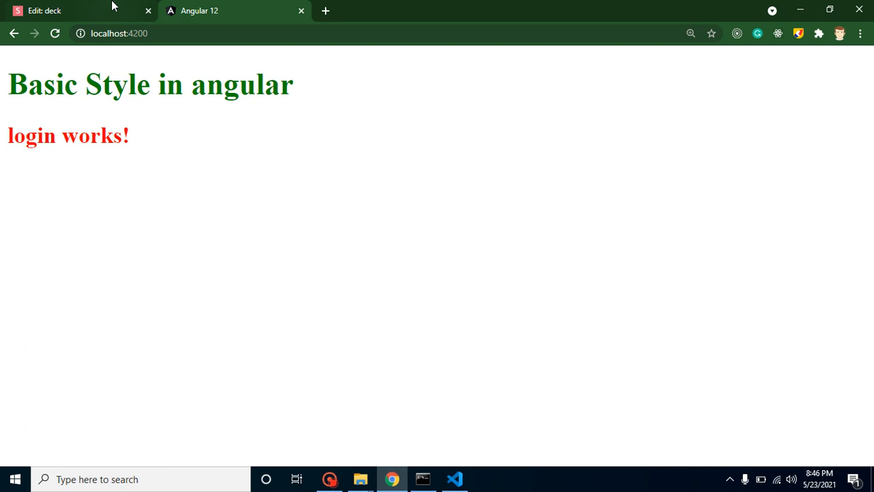